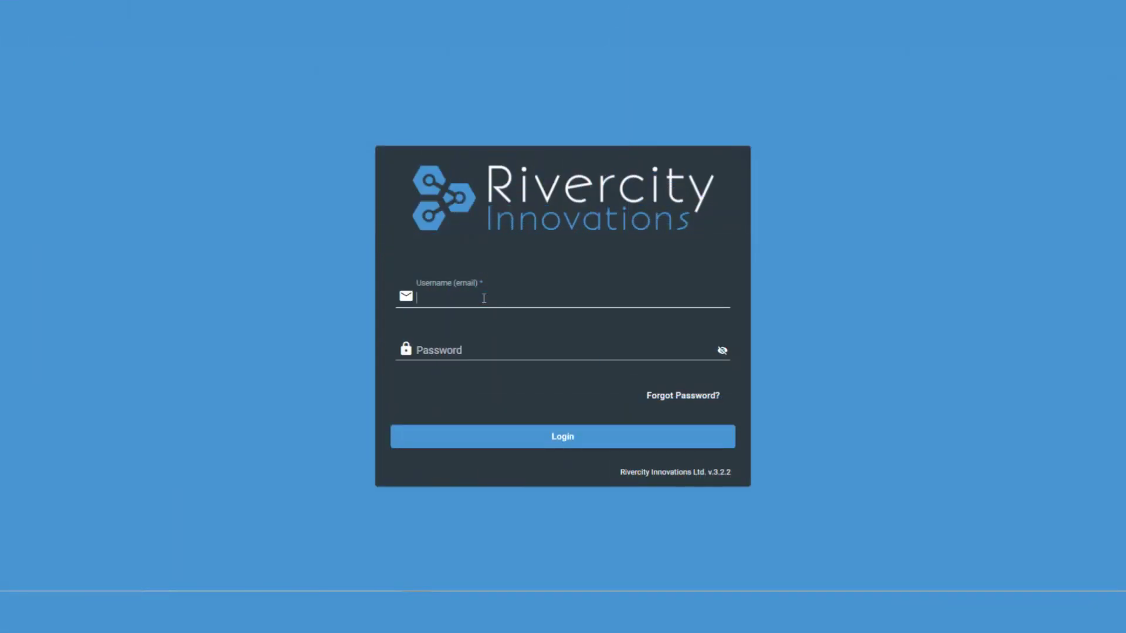
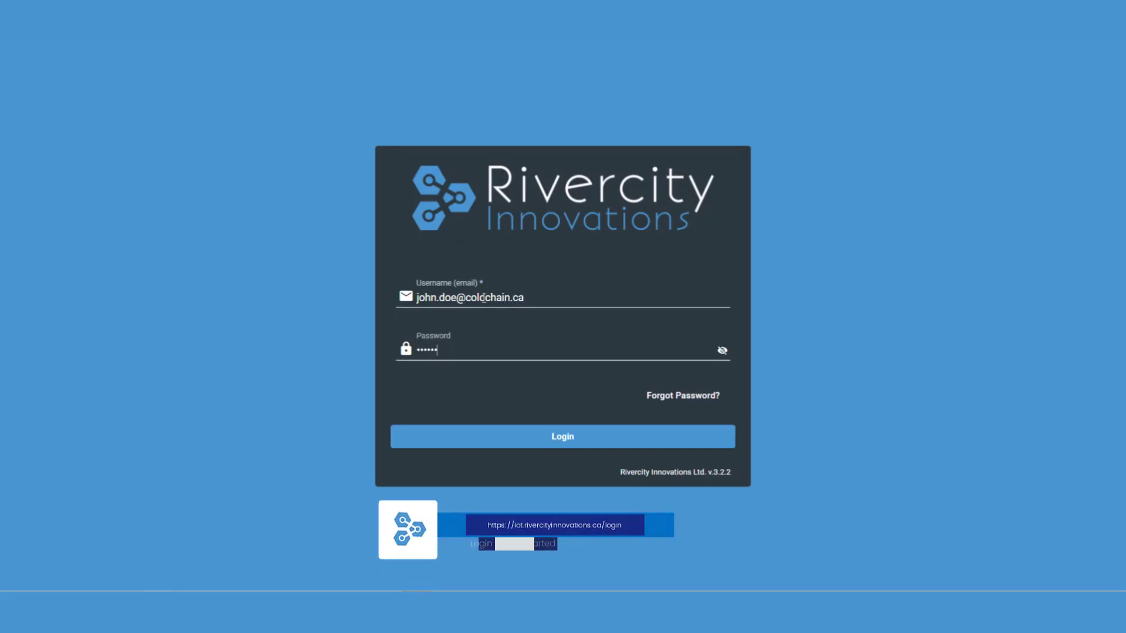
- Enter the john…dchain. account email and password and submit the login form
type("•")
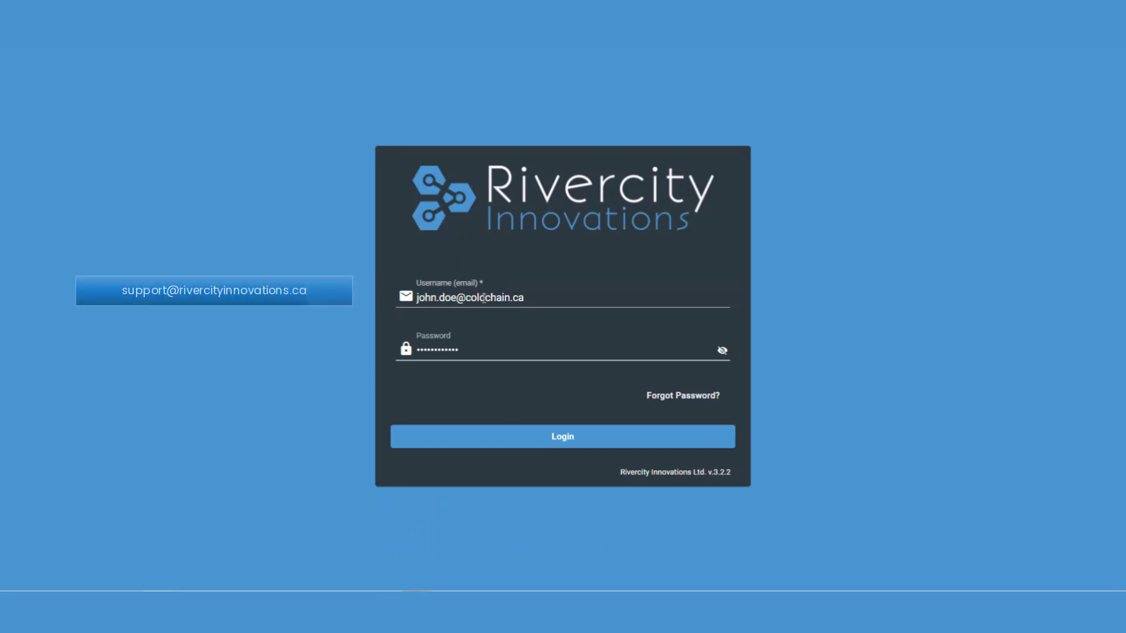
left_click(562, 435)
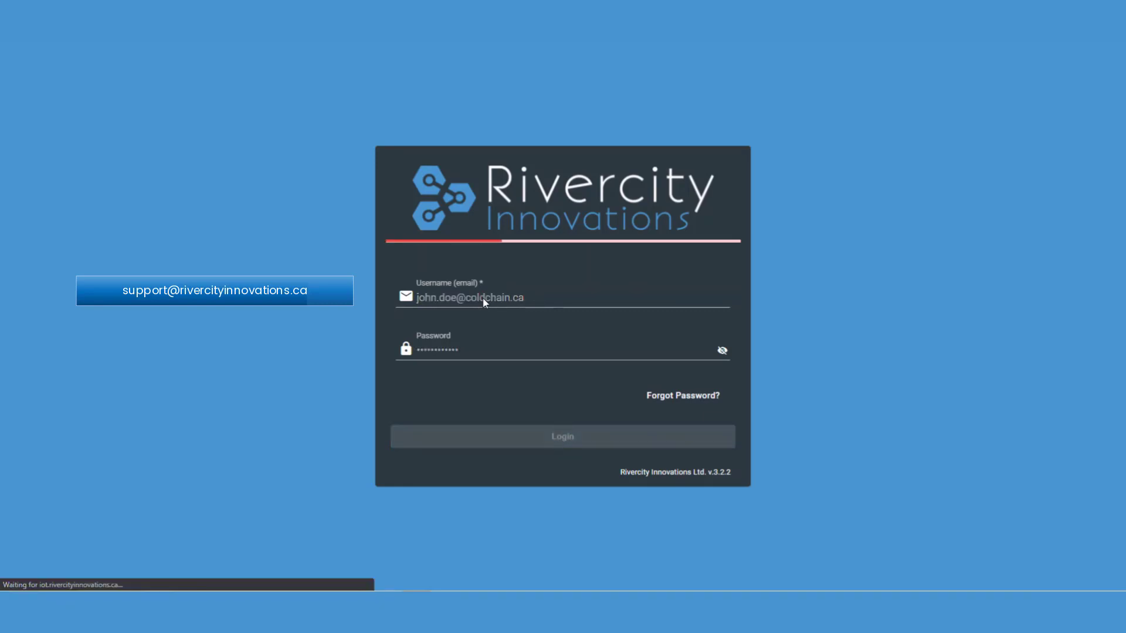
- Let the dashboard load with its Locations, Alarms and Locations Map widgets
left_click(562, 435)
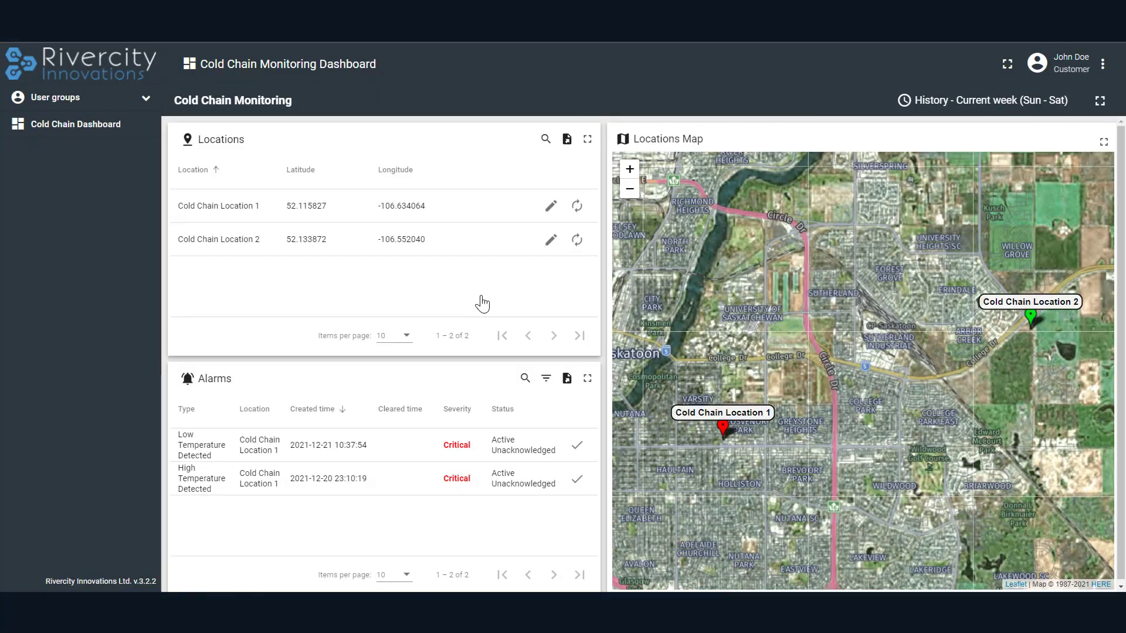
mouse_move(840, 121)
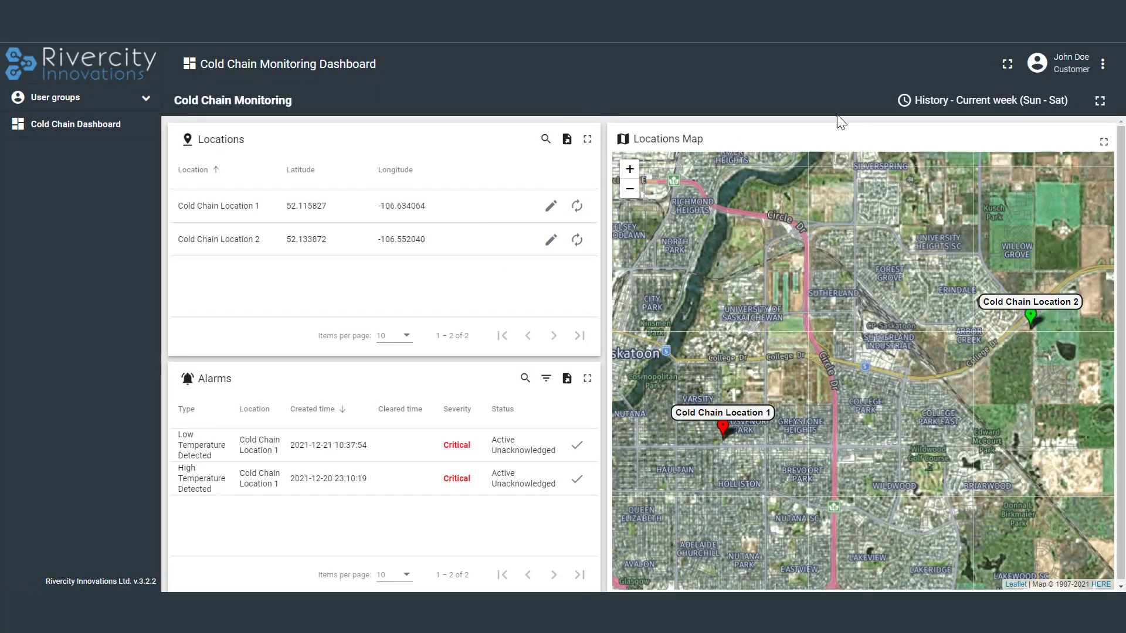
mouse_move(1006, 64)
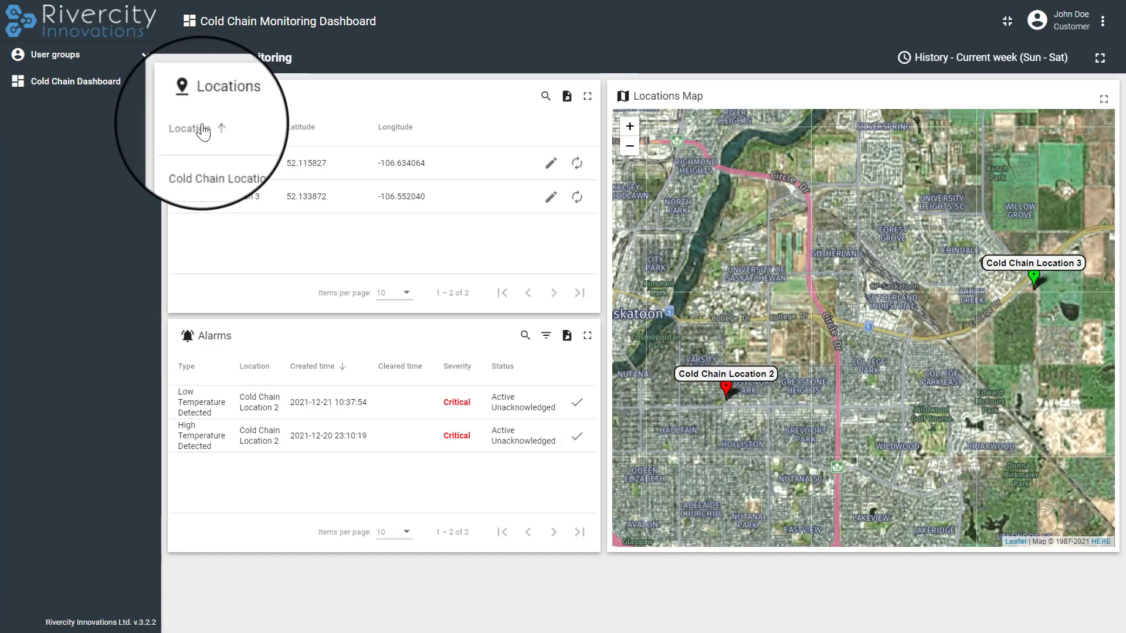
mouse_move(324, 130)
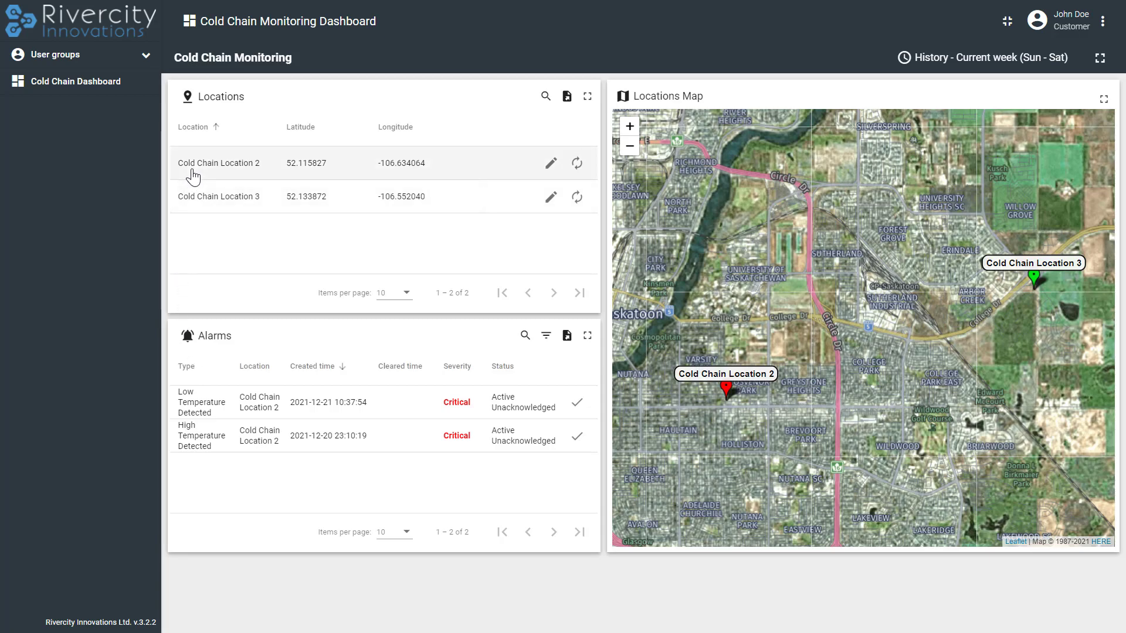
mouse_move(194, 205)
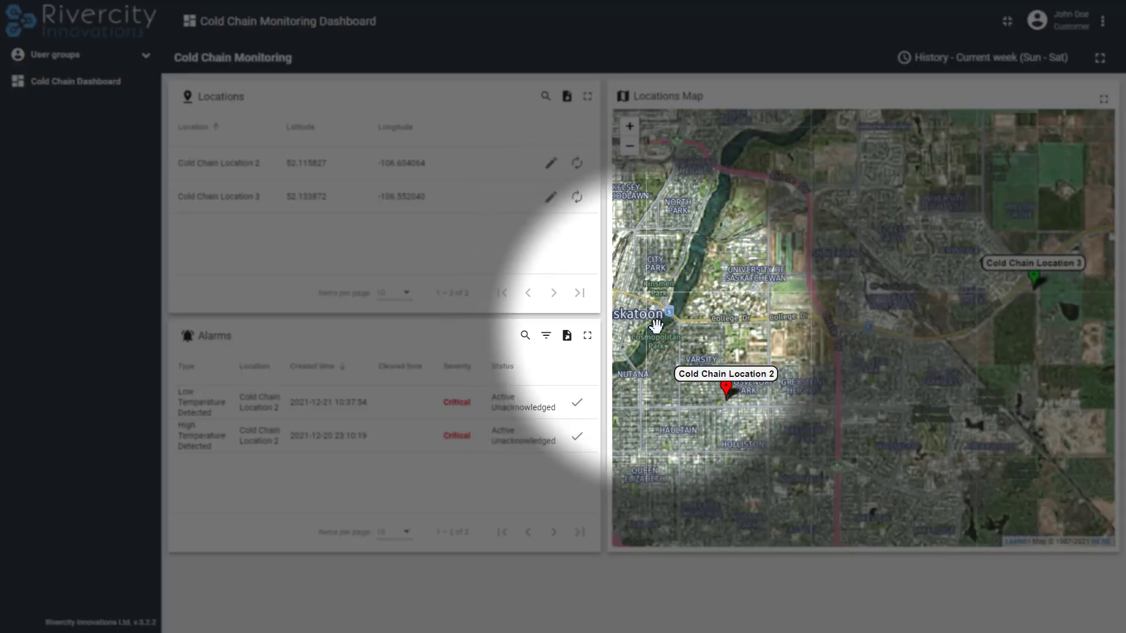
left_click(727, 391)
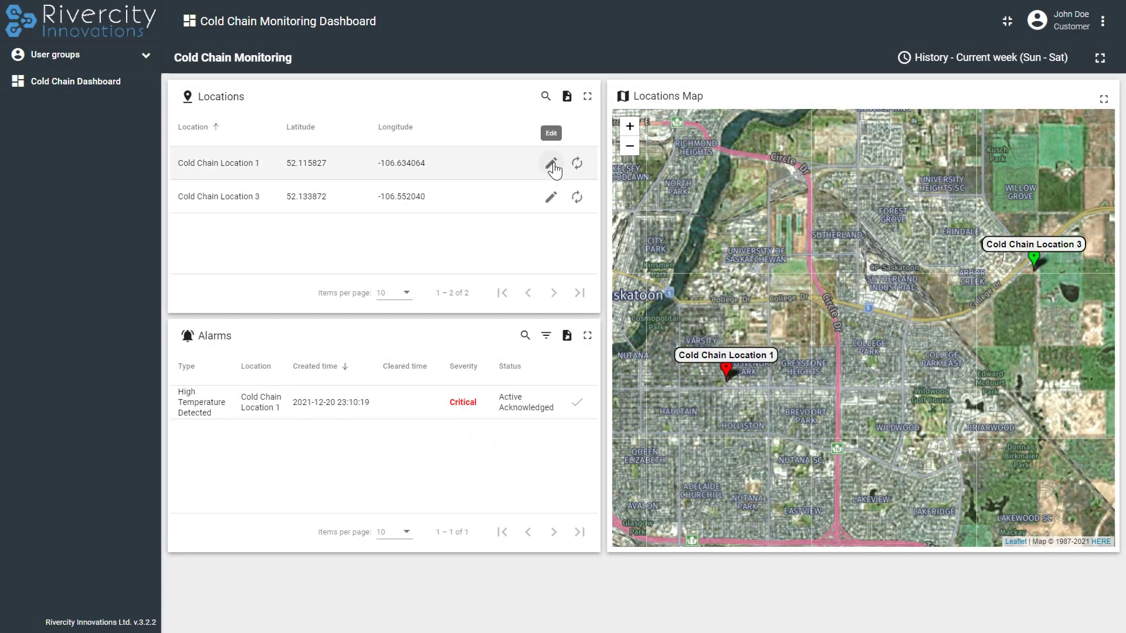
- Change Cold Chain Location 1's name to 'Cold Chain Location 2' and save
left_click(551, 163)
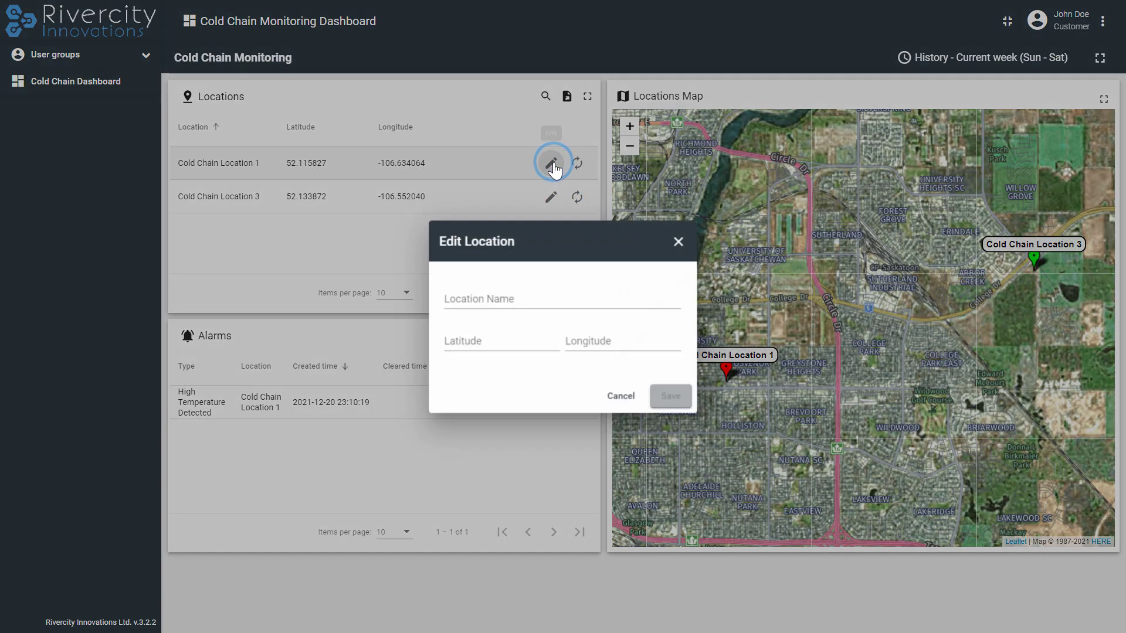
left_click(551, 162)
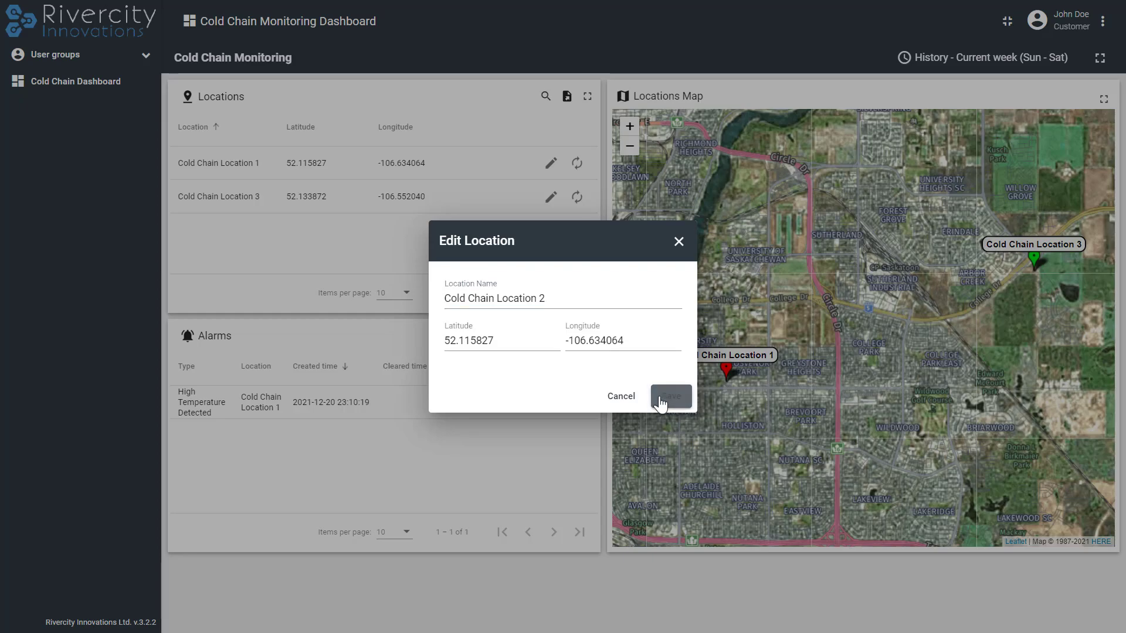
left_click(671, 396)
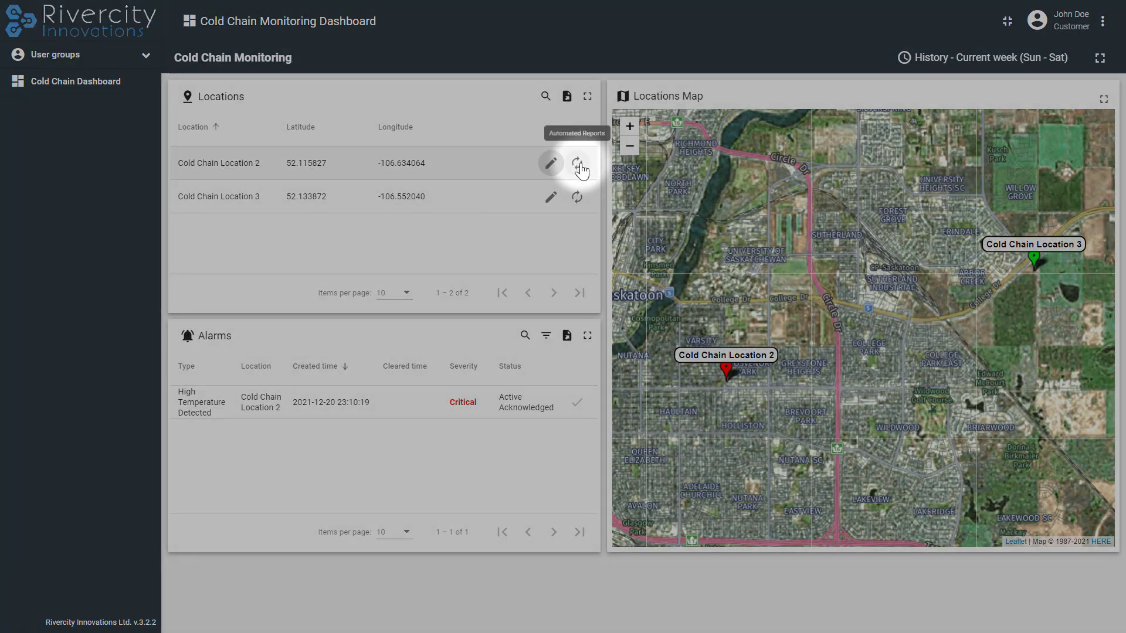
- Enable Monthly automatic reports in PDF for Cold Chain Location 2 and save
left_click(579, 170)
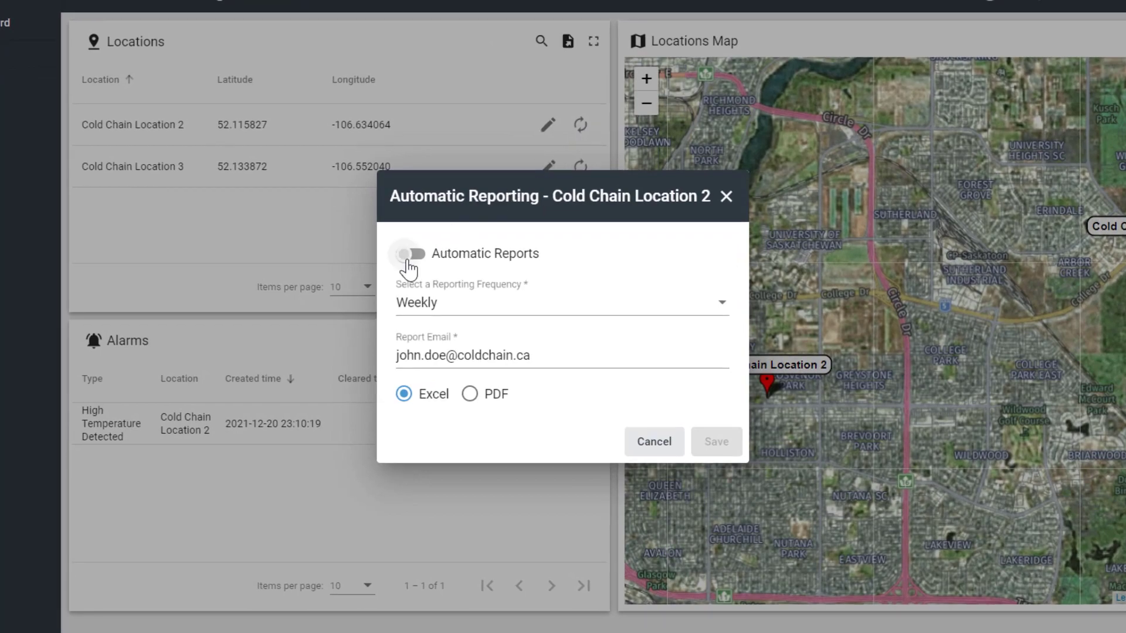
left_click(410, 253)
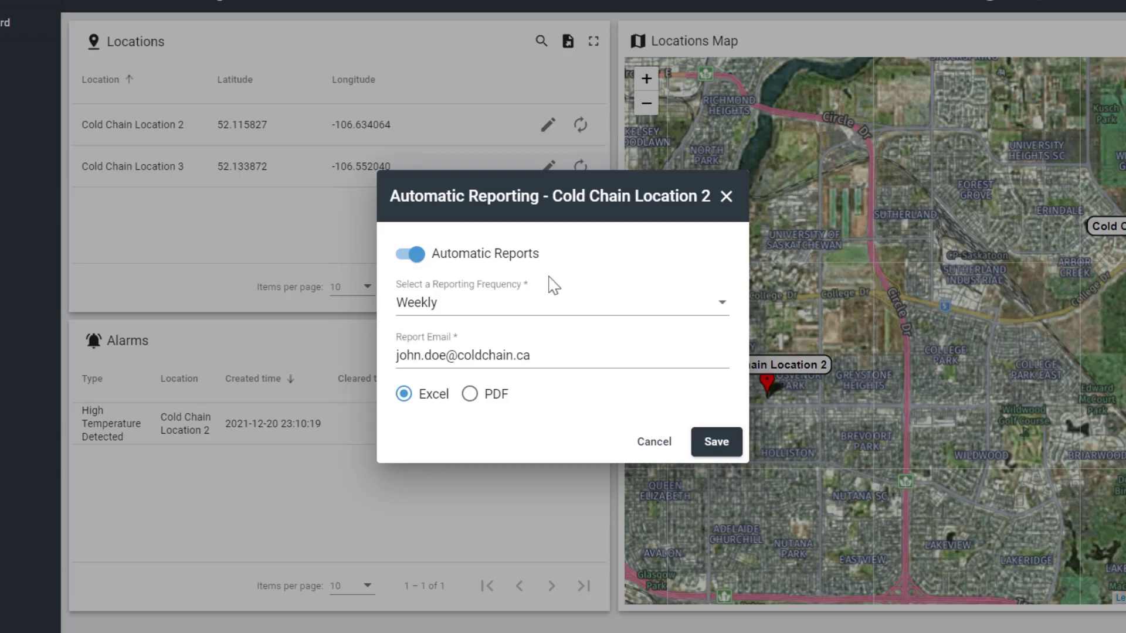
left_click(560, 302)
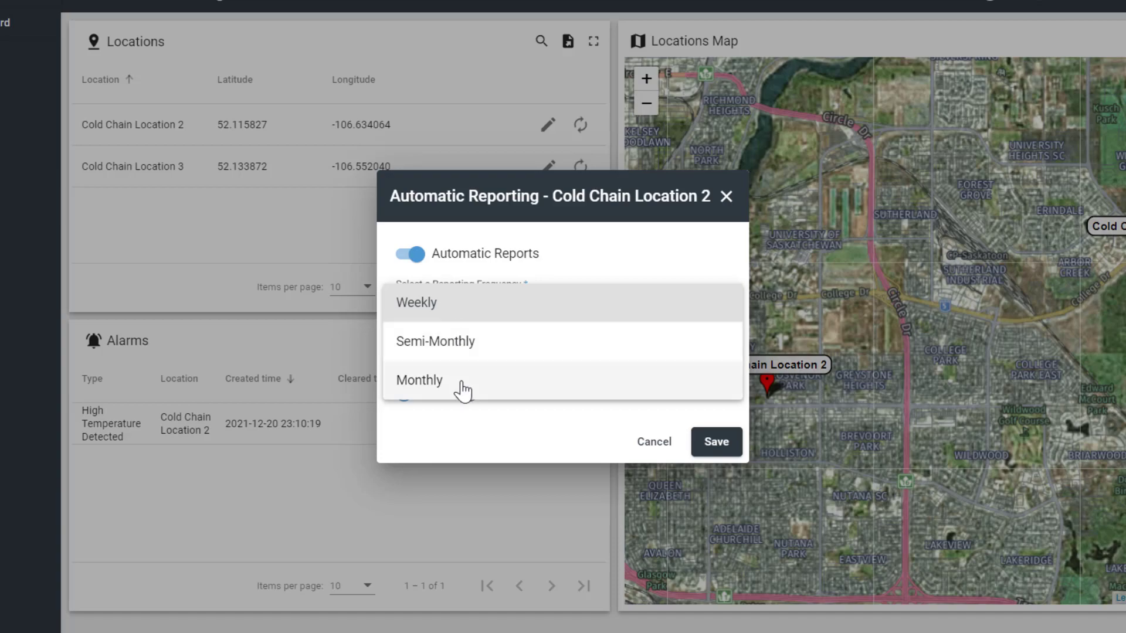
left_click(420, 379)
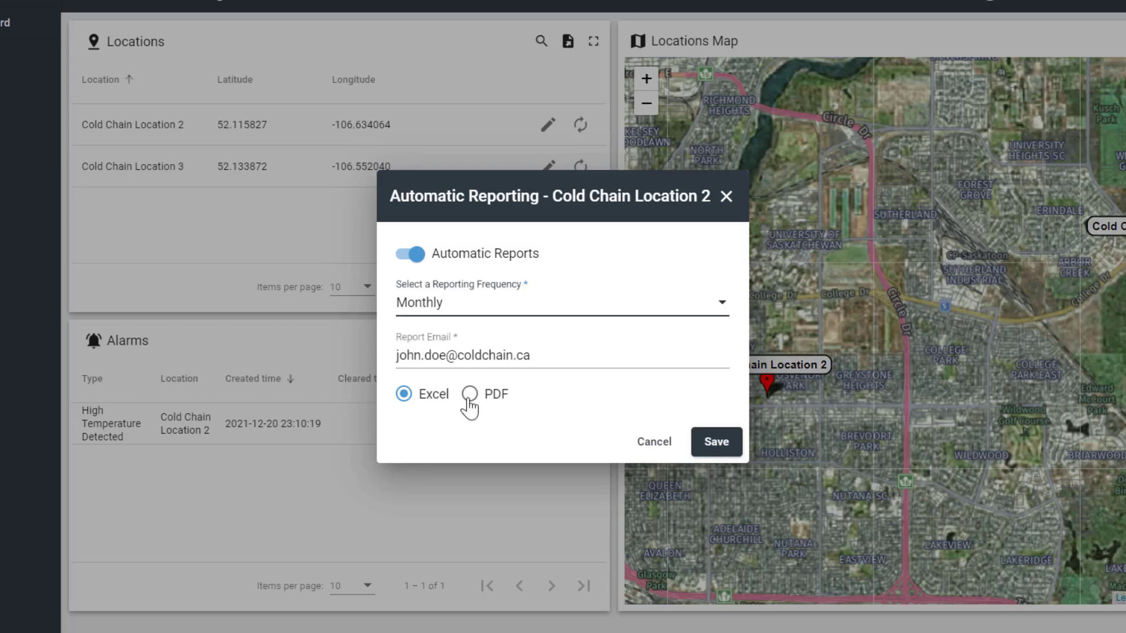
left_click(469, 393)
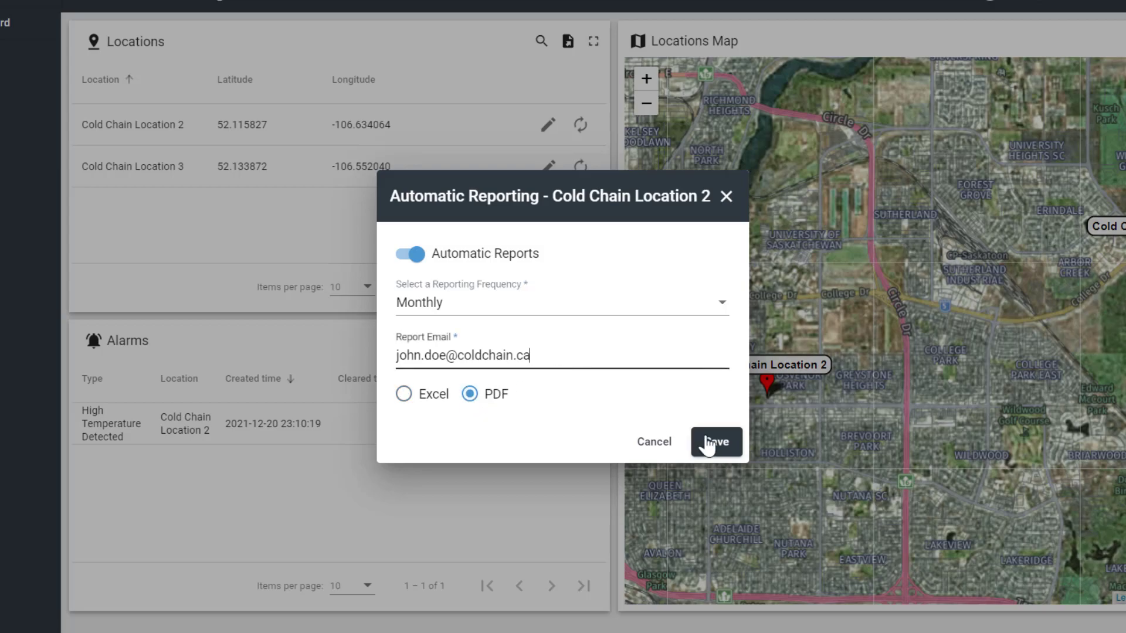
left_click(716, 441)
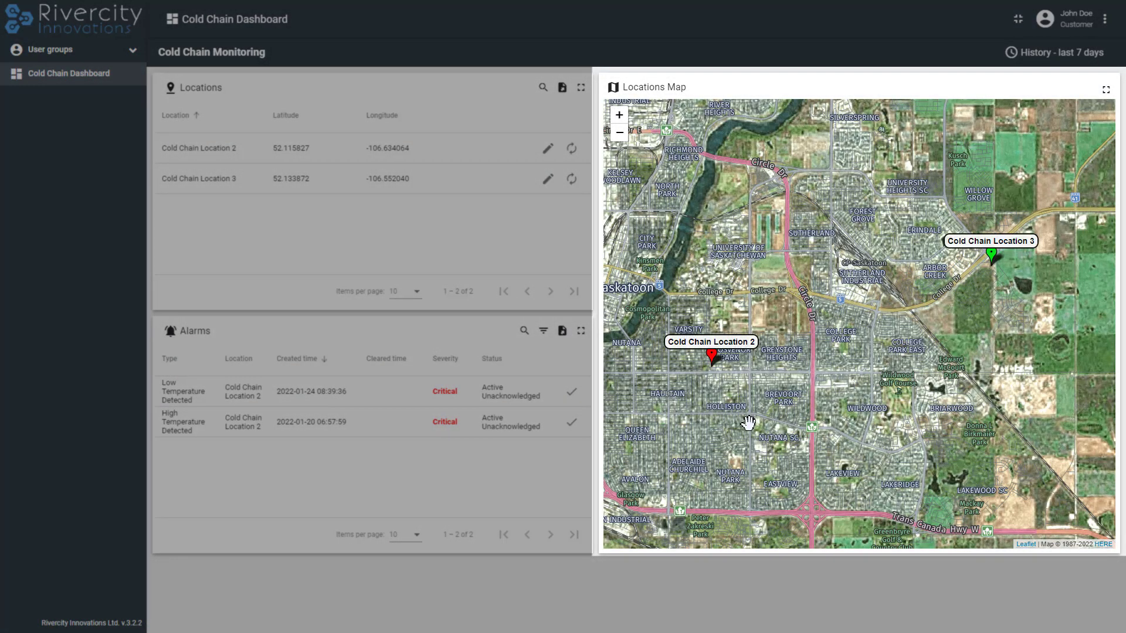
left_click(994, 255)
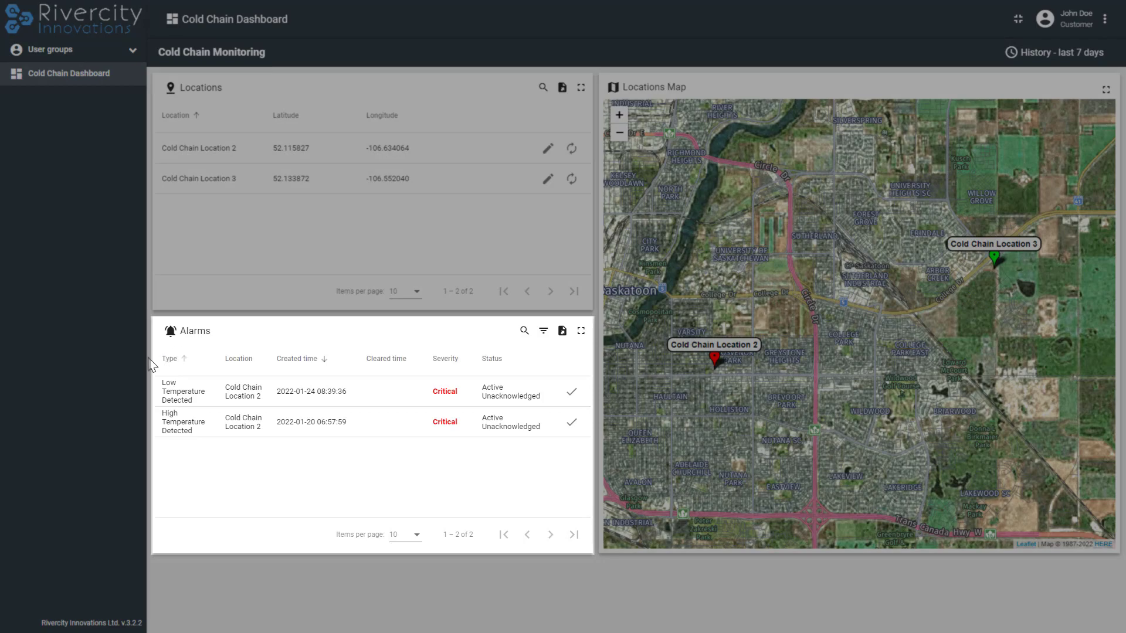
mouse_move(192, 459)
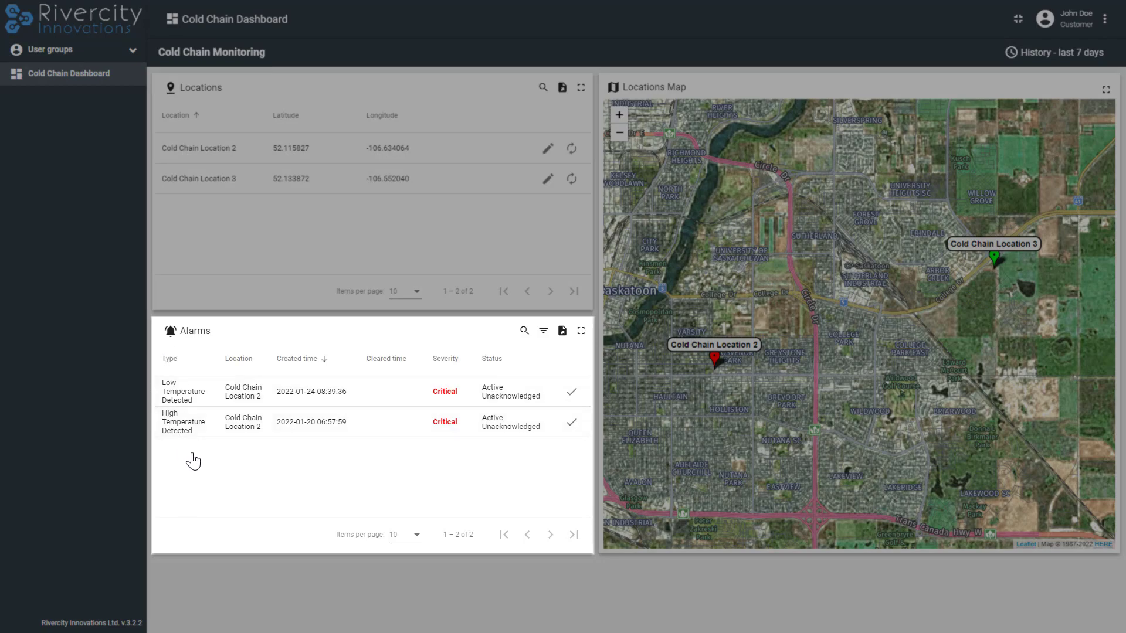
mouse_move(189, 453)
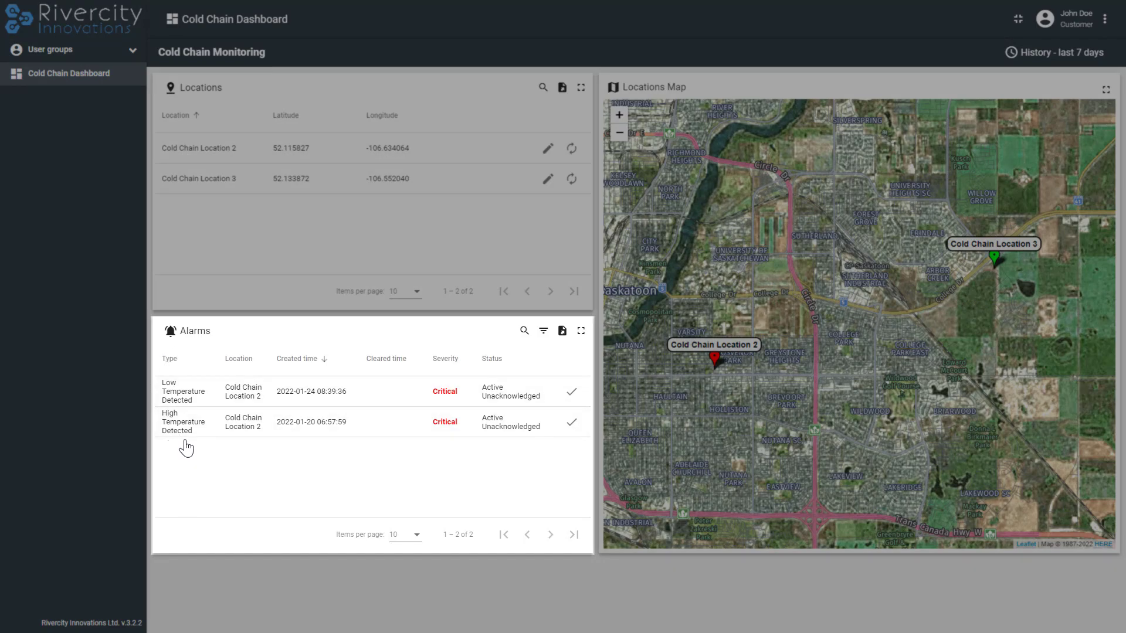
mouse_move(230, 451)
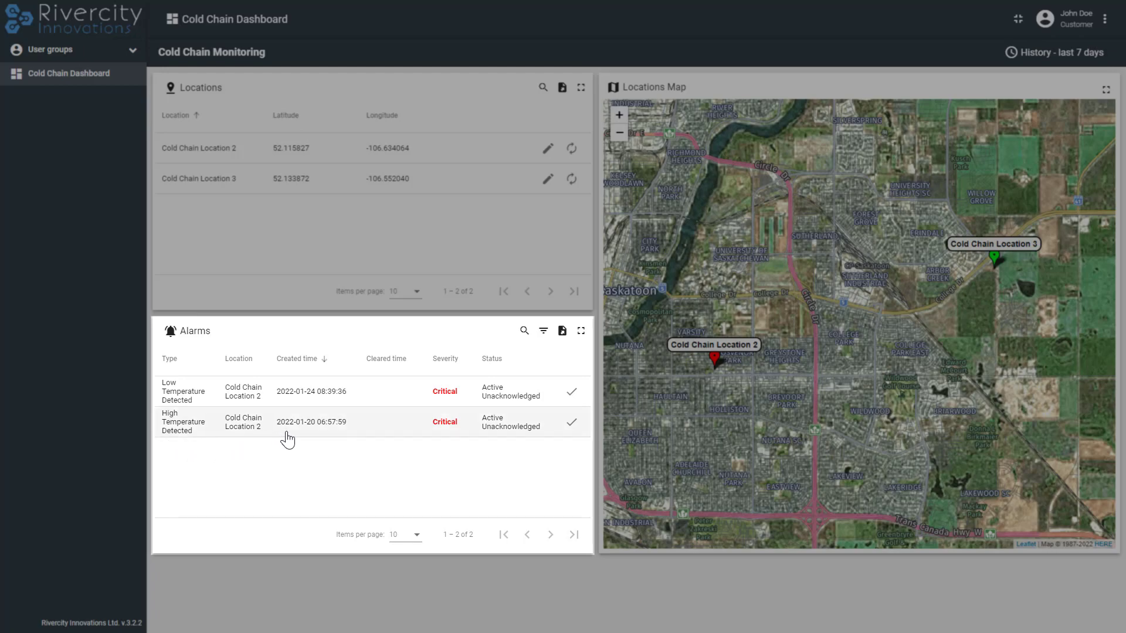
mouse_move(322, 438)
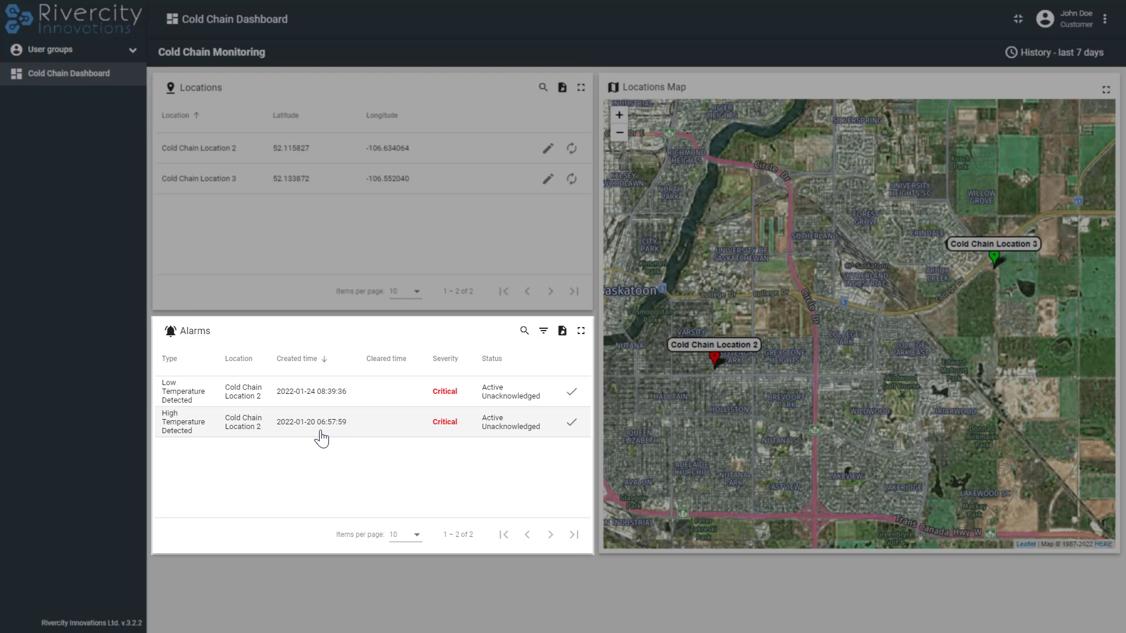
mouse_move(448, 436)
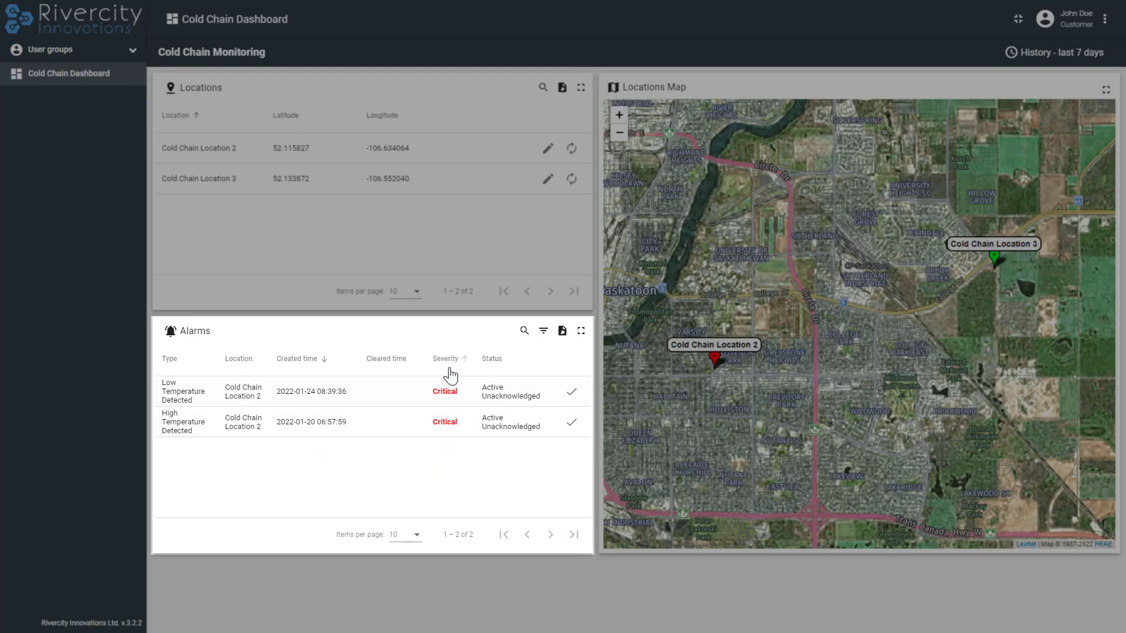
- Acknowledge the High Temperature alarm and confirm with Yes in the dialog
left_click(492, 359)
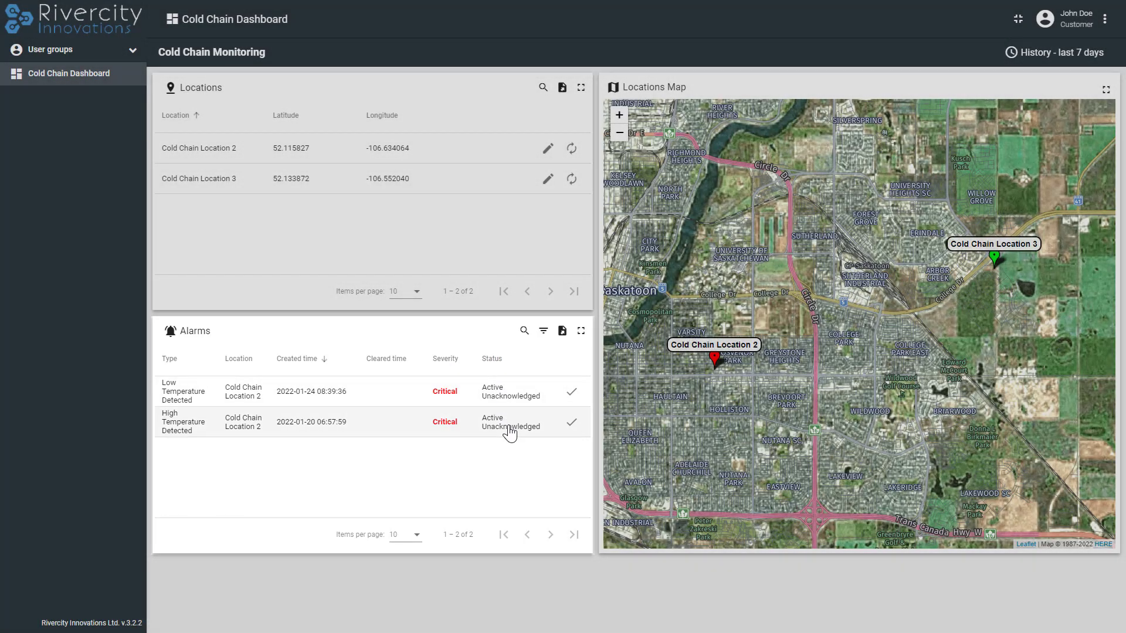
mouse_move(572, 426)
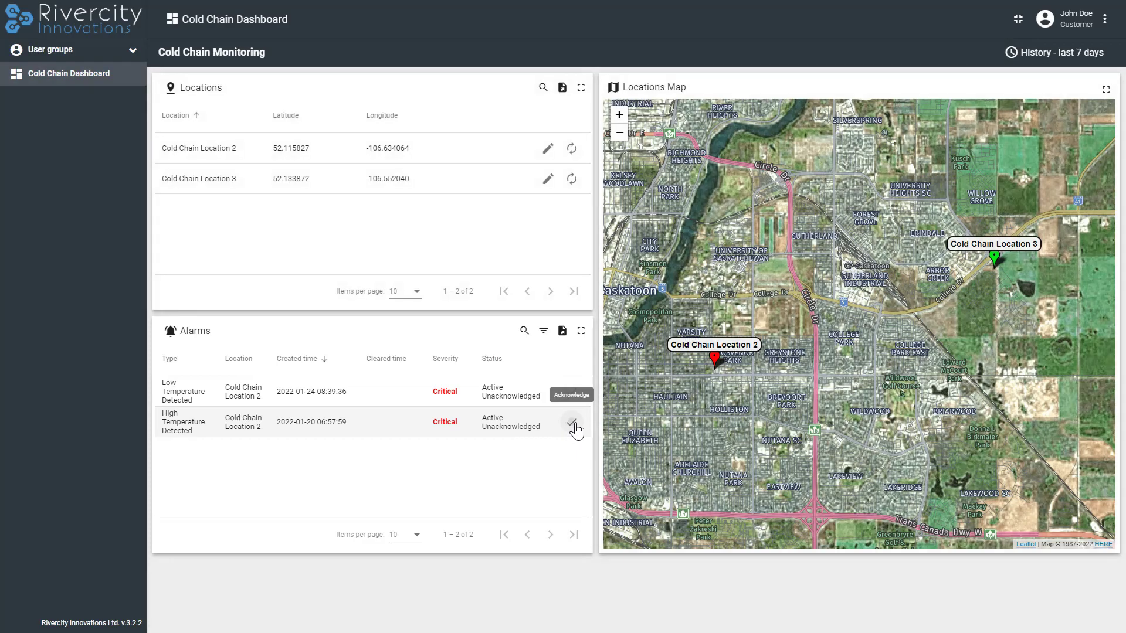
left_click(573, 427)
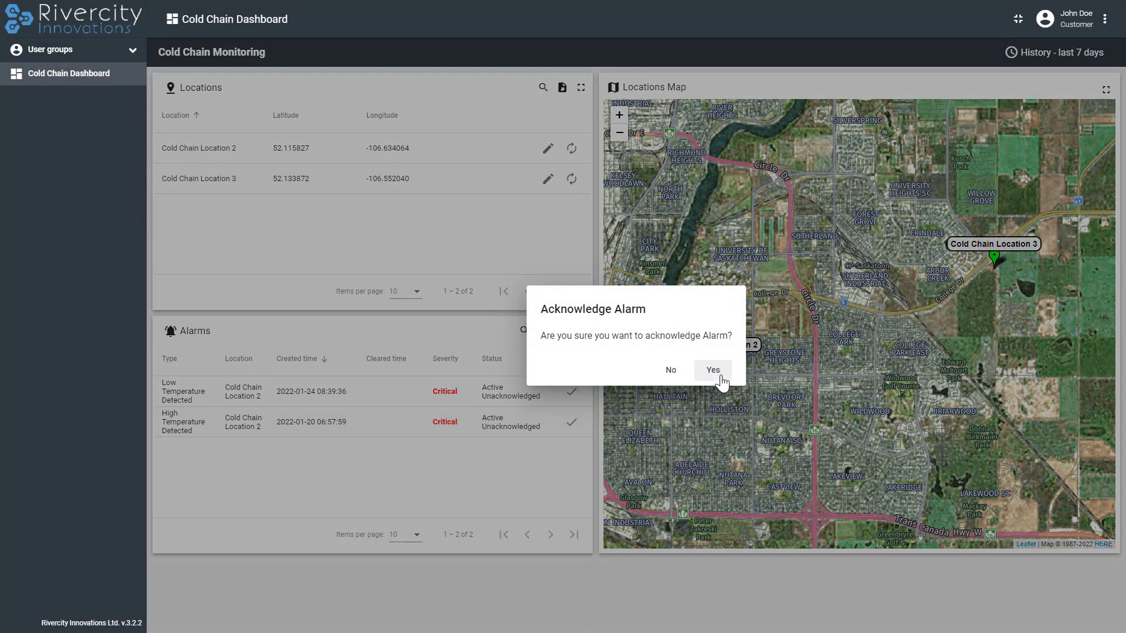
left_click(711, 370)
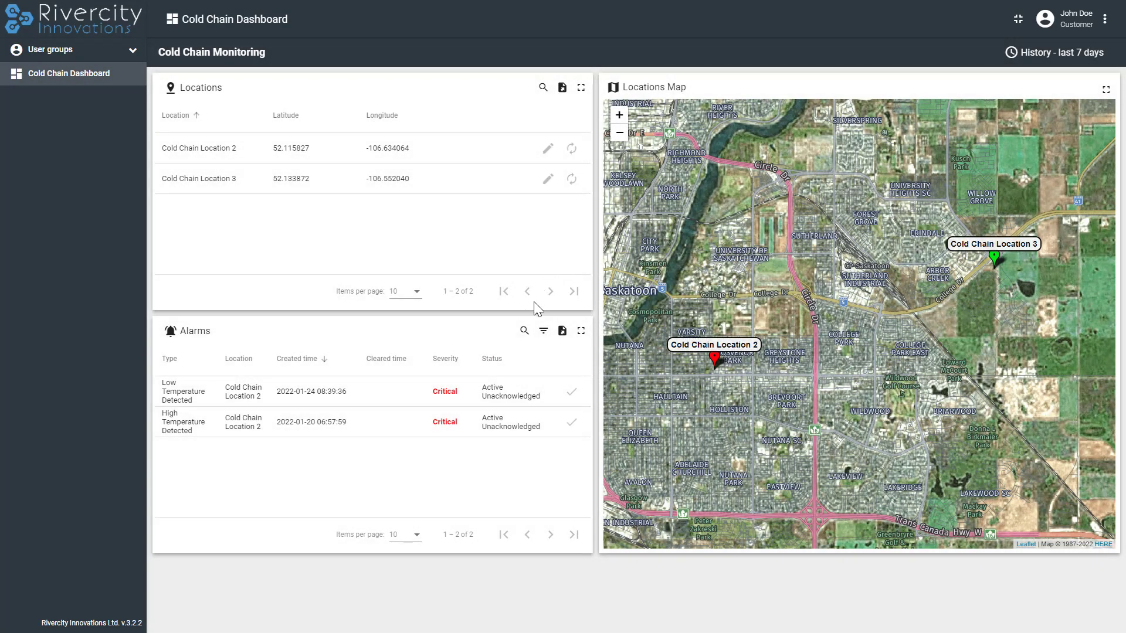
mouse_move(543, 331)
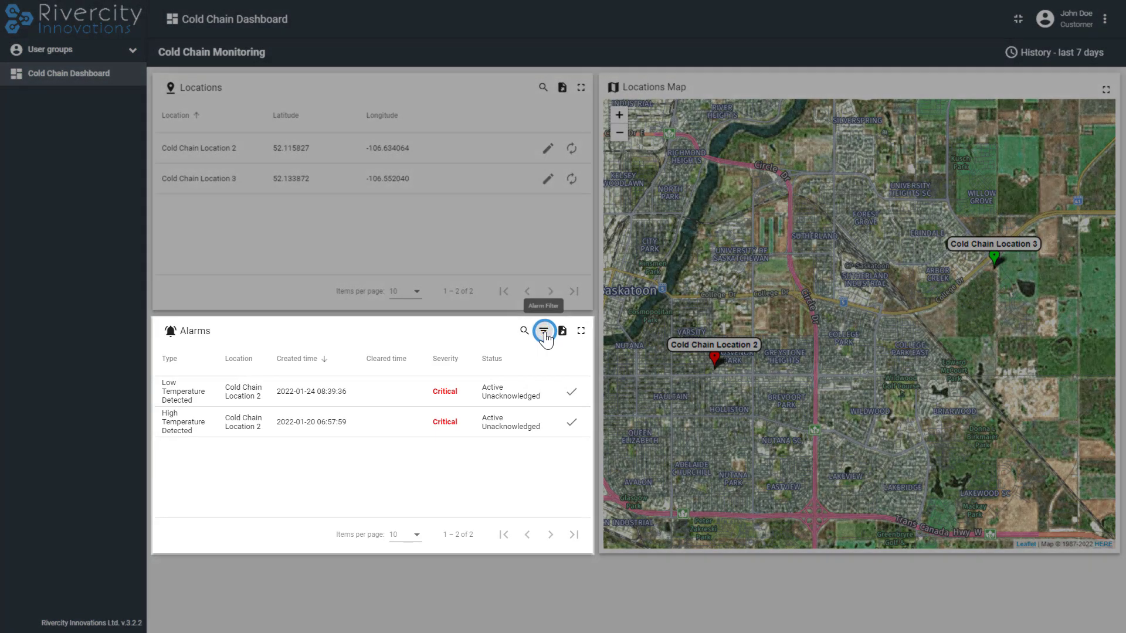
- Apply an alarm status filter keeping only Active and Cleared alarms
left_click(544, 330)
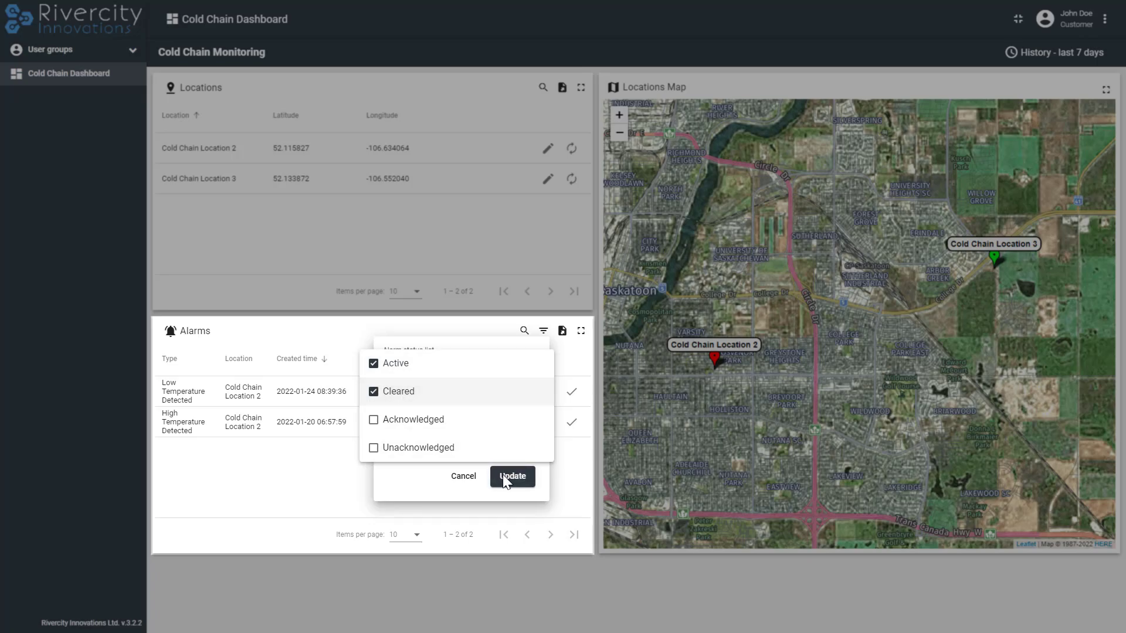
left_click(511, 476)
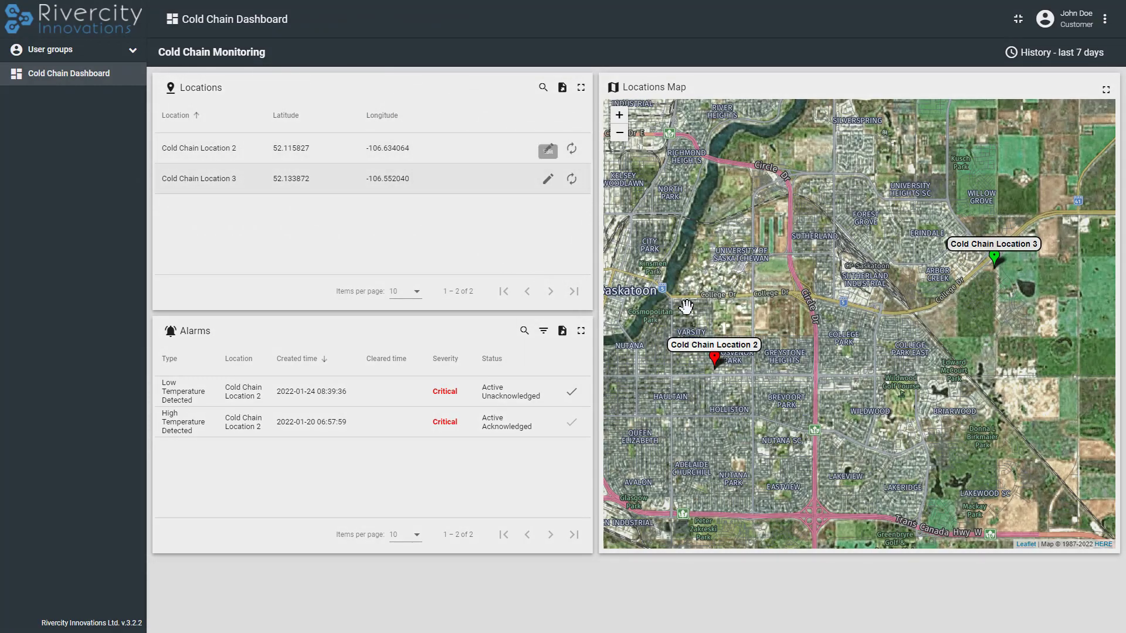
- View Cold Chain Location 2's map marker popup, then open its page from an alarm row
left_click(715, 359)
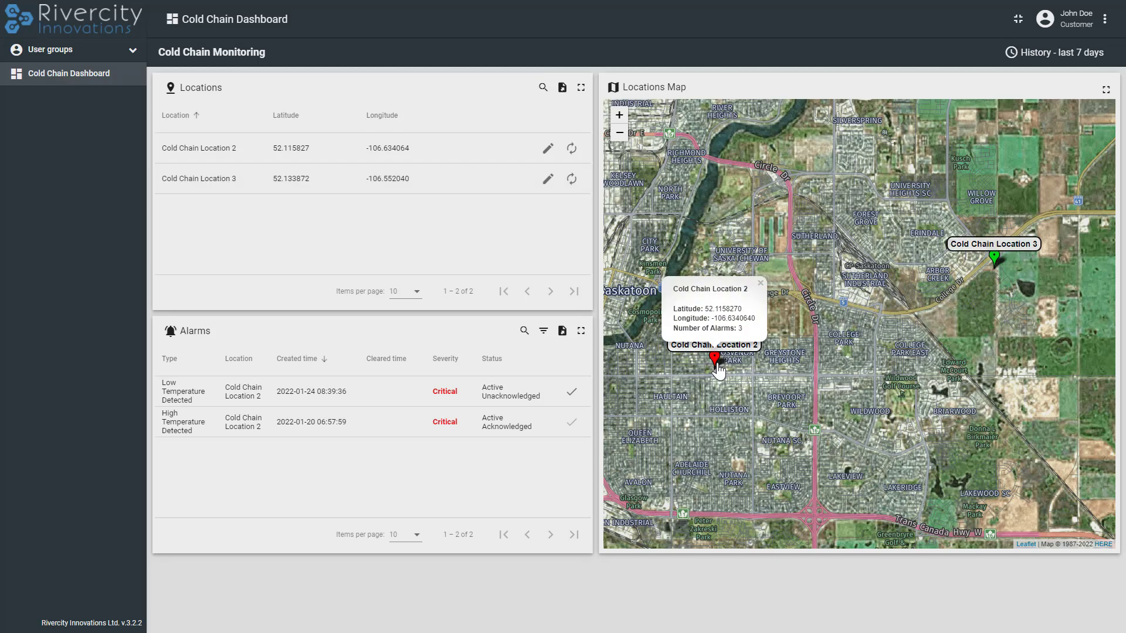
left_click(760, 282)
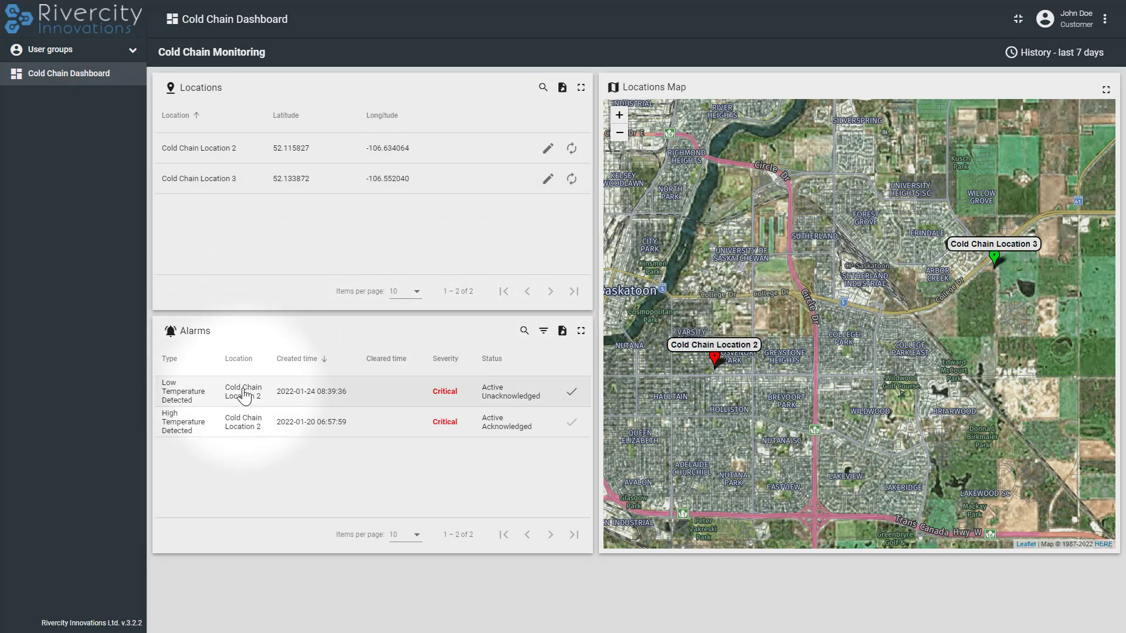
left_click(244, 391)
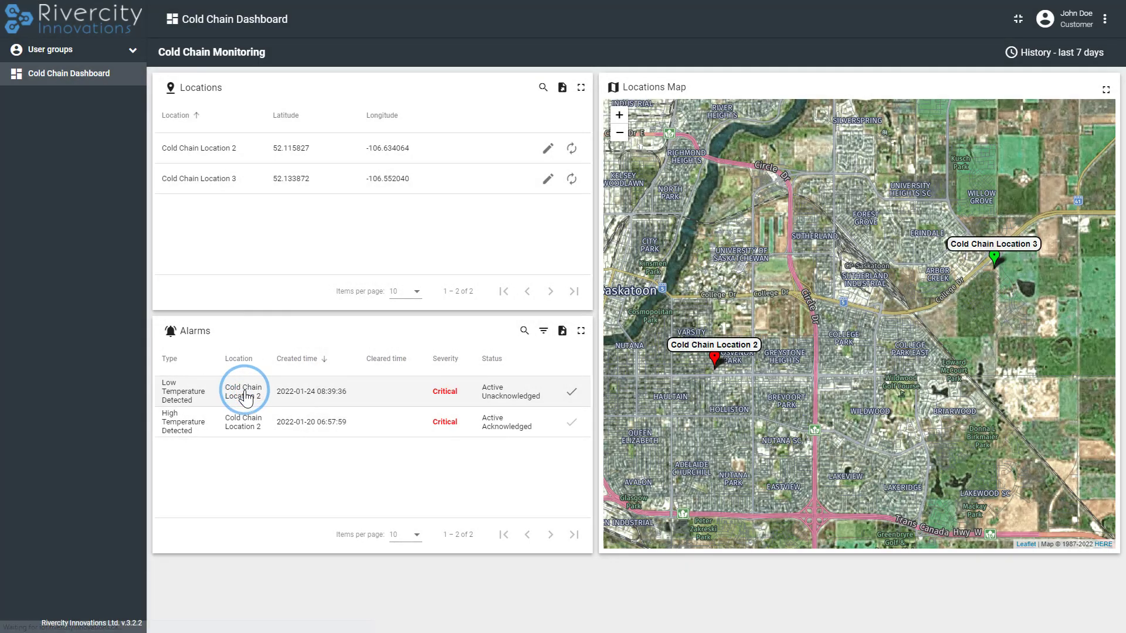
left_click(242, 391)
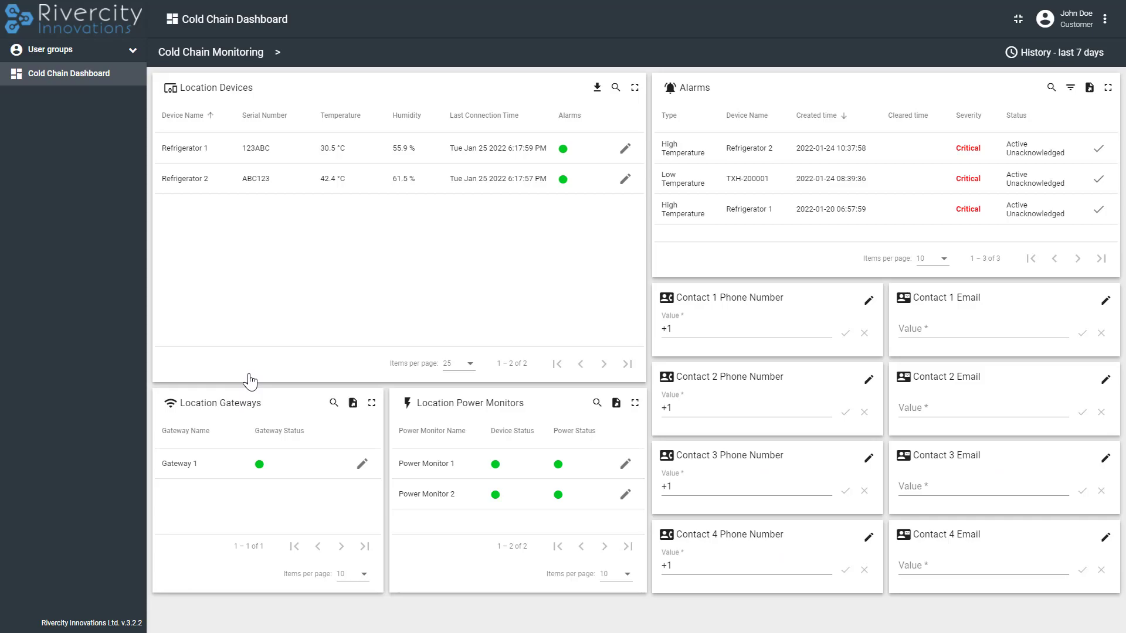
left_click(342, 51)
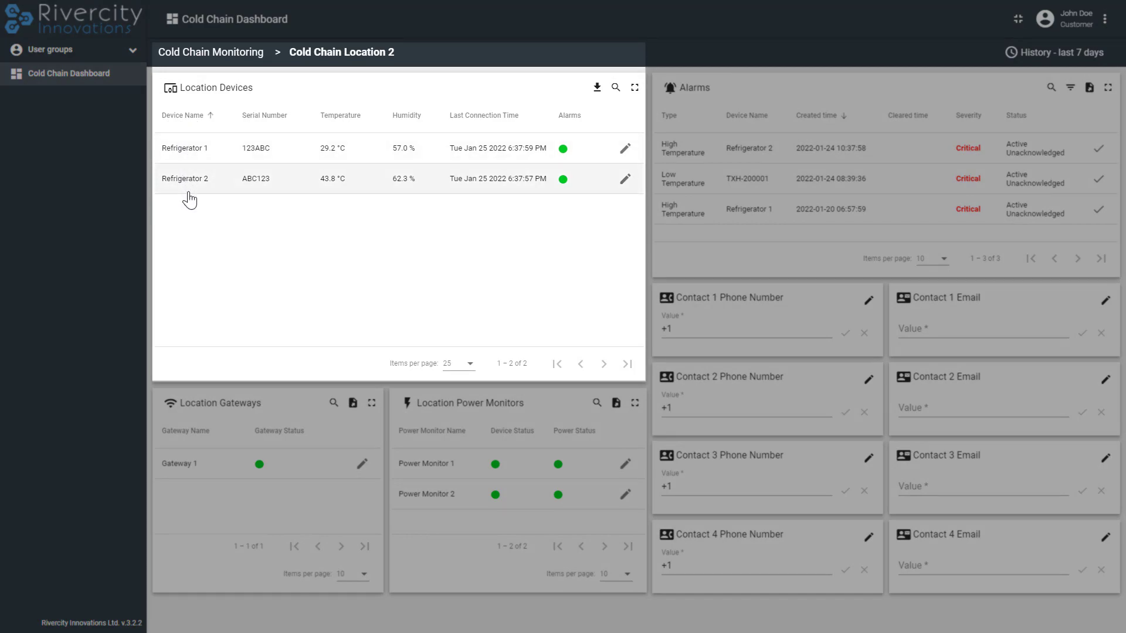
mouse_move(215, 180)
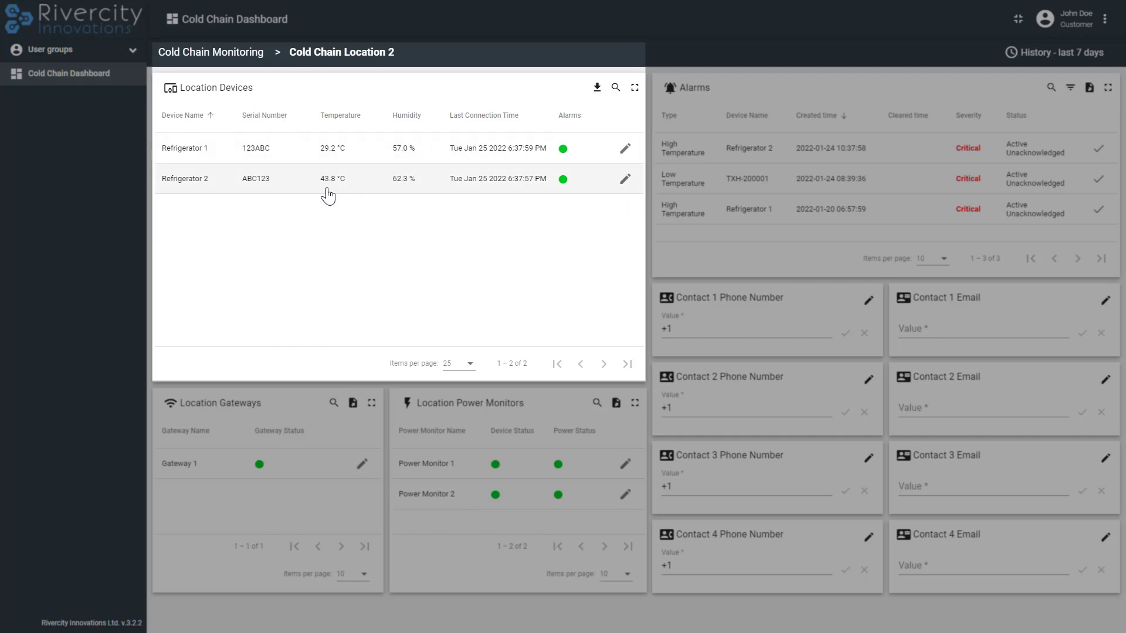
mouse_move(412, 205)
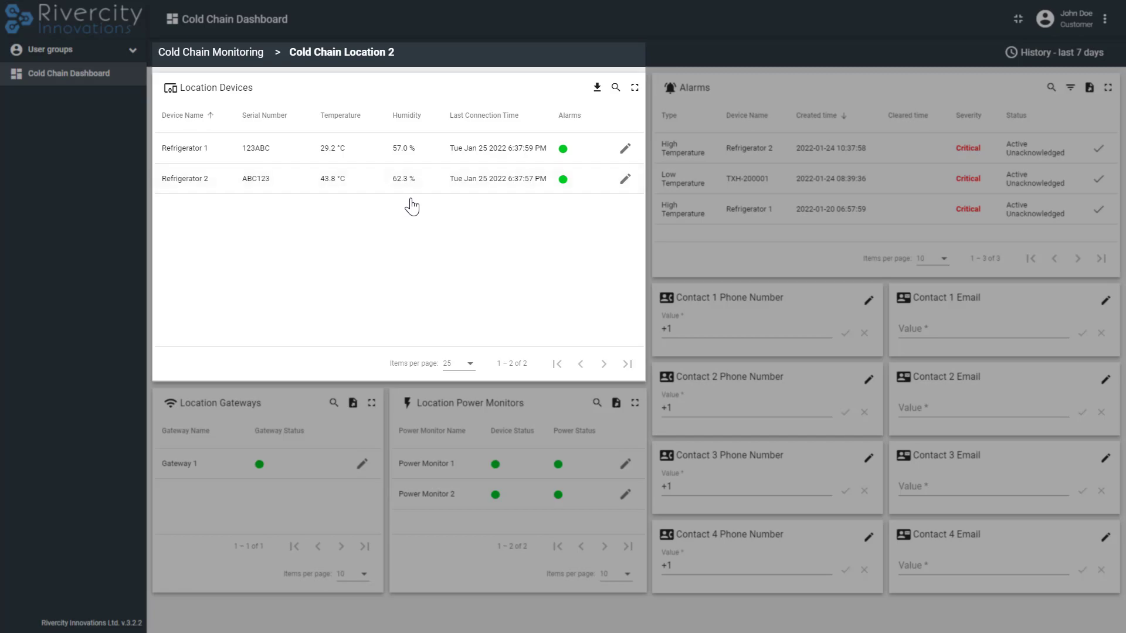
mouse_move(627, 157)
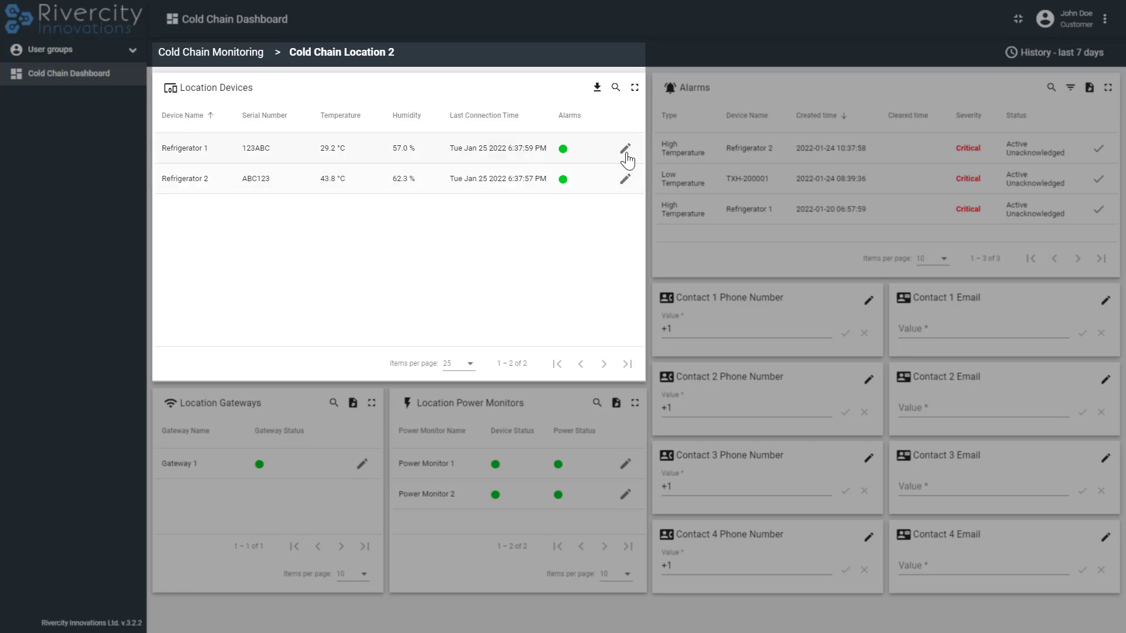
mouse_move(626, 148)
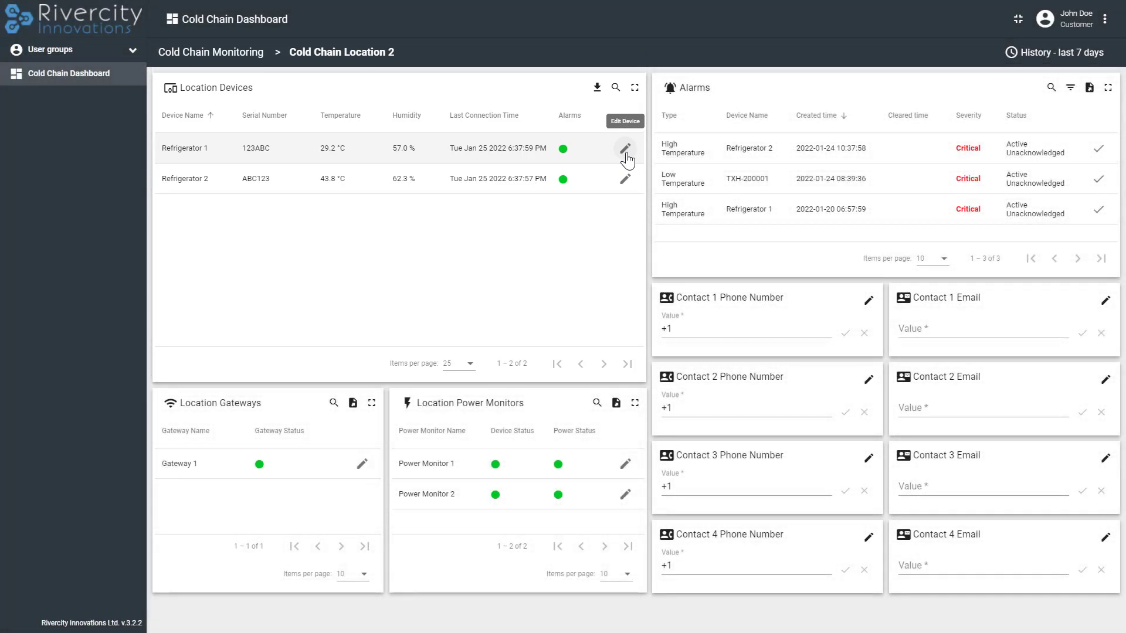
left_click(624, 148)
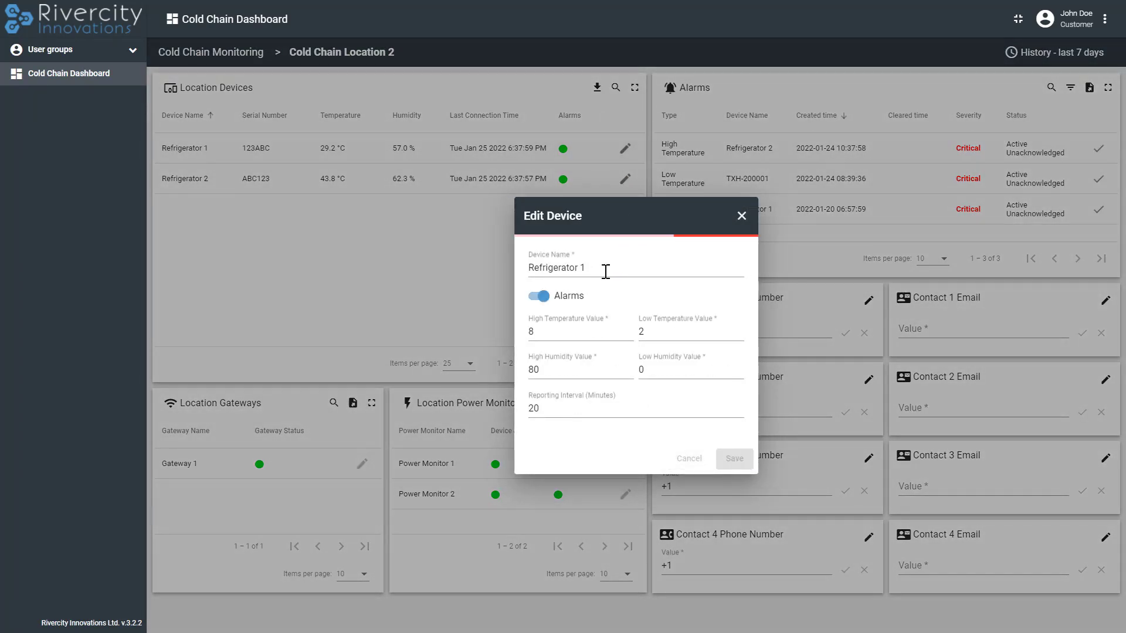
mouse_move(595, 292)
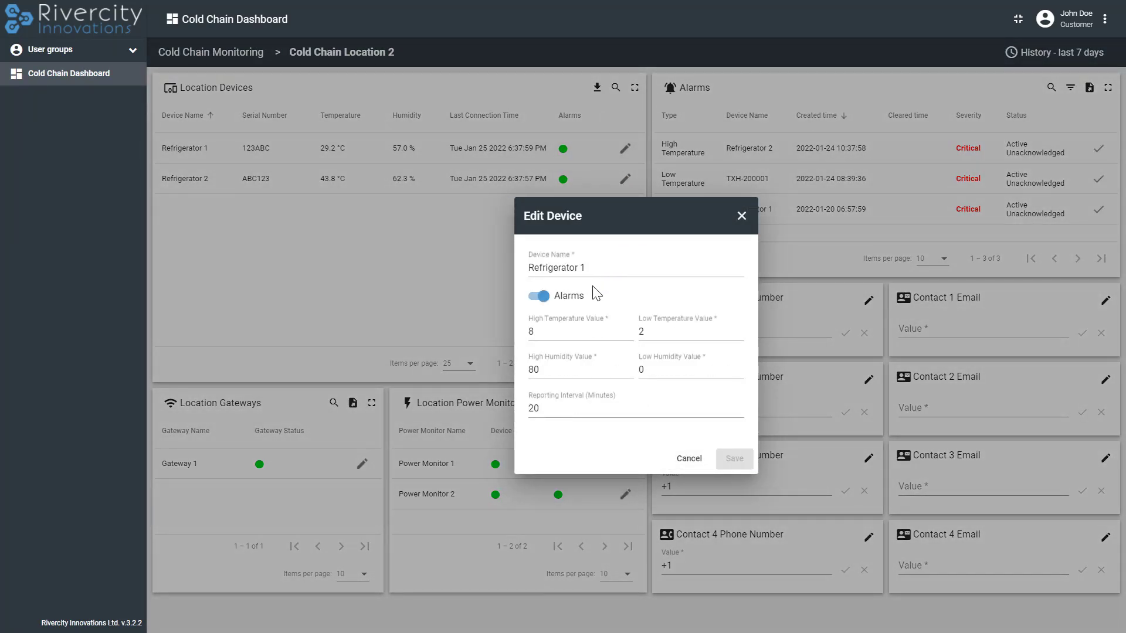
left_click(741, 216)
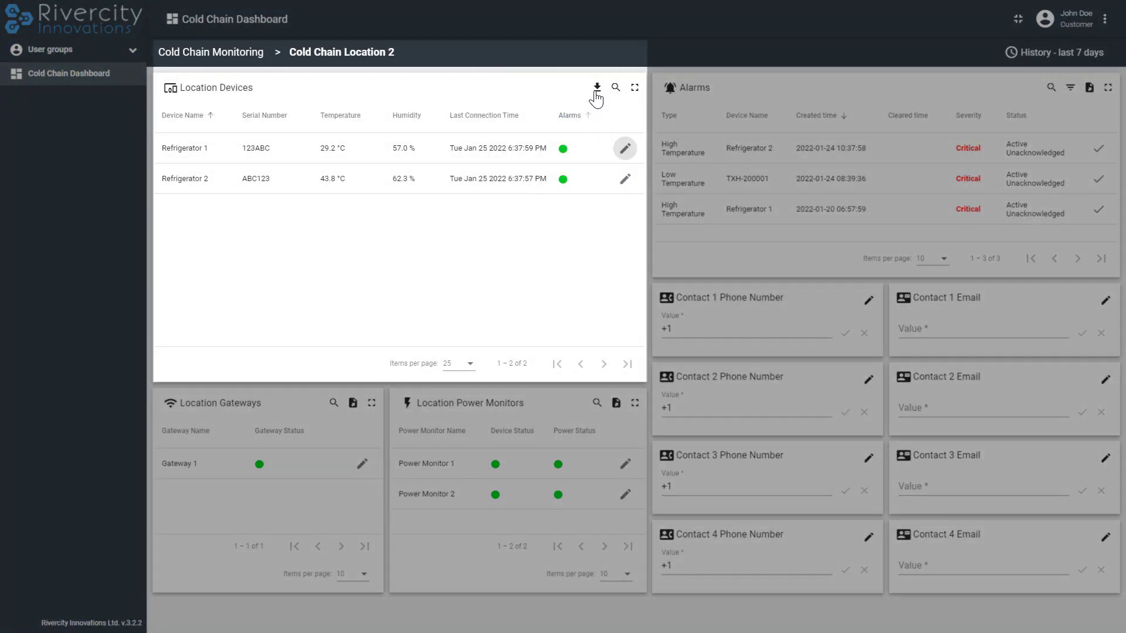
- Submit an emailed PDF location data report for 11/9/2021–11/16/2021
left_click(597, 87)
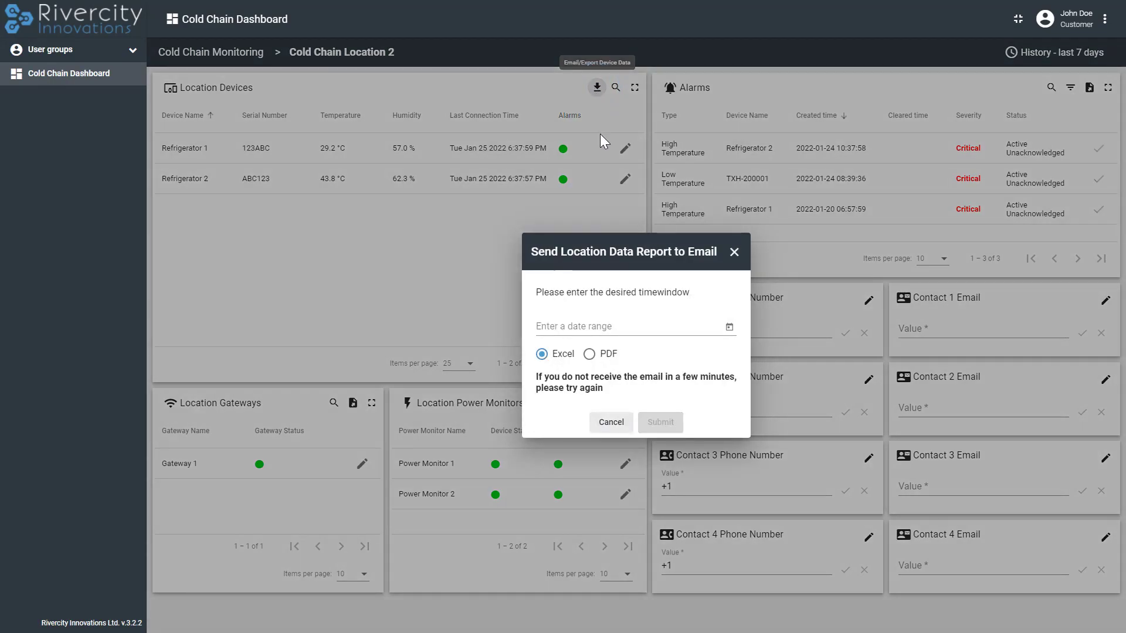
left_click(589, 353)
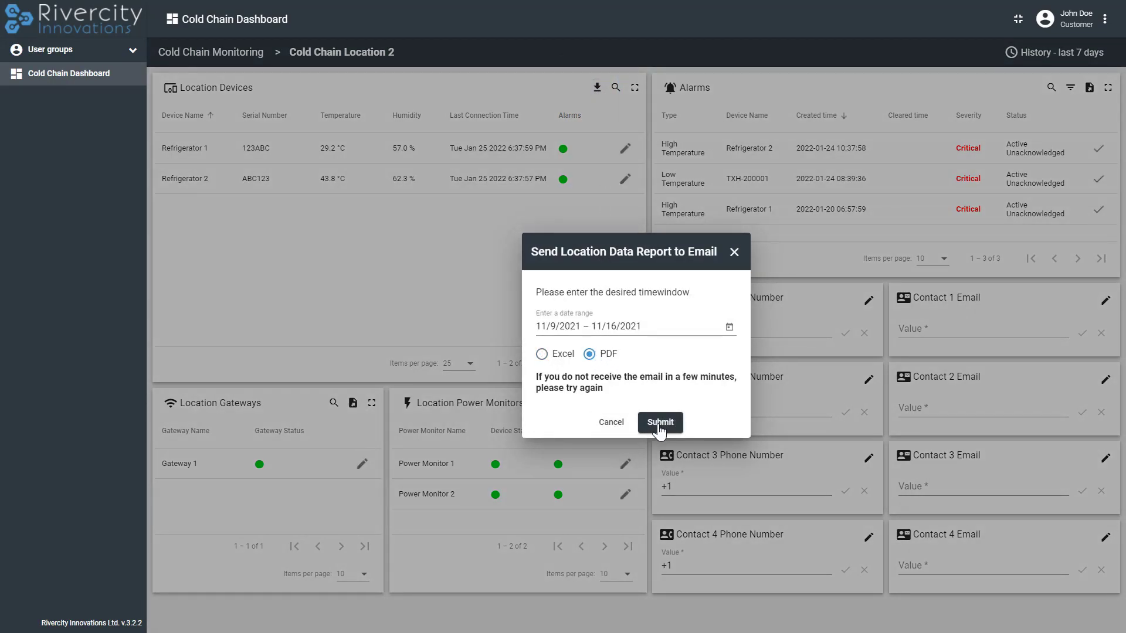
left_click(658, 422)
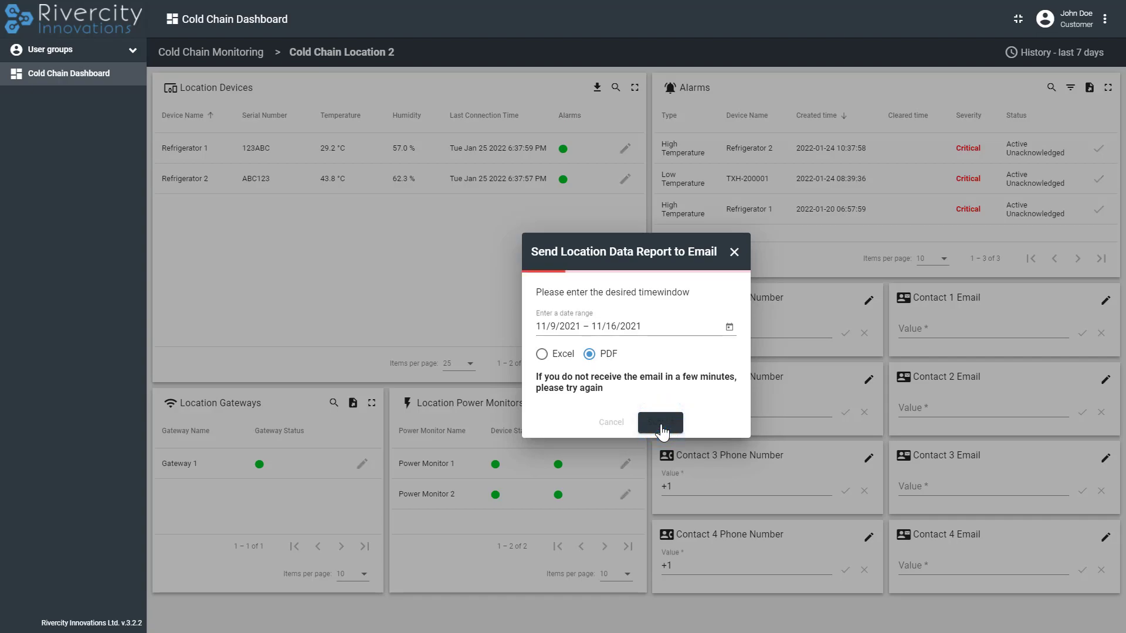
left_click(659, 422)
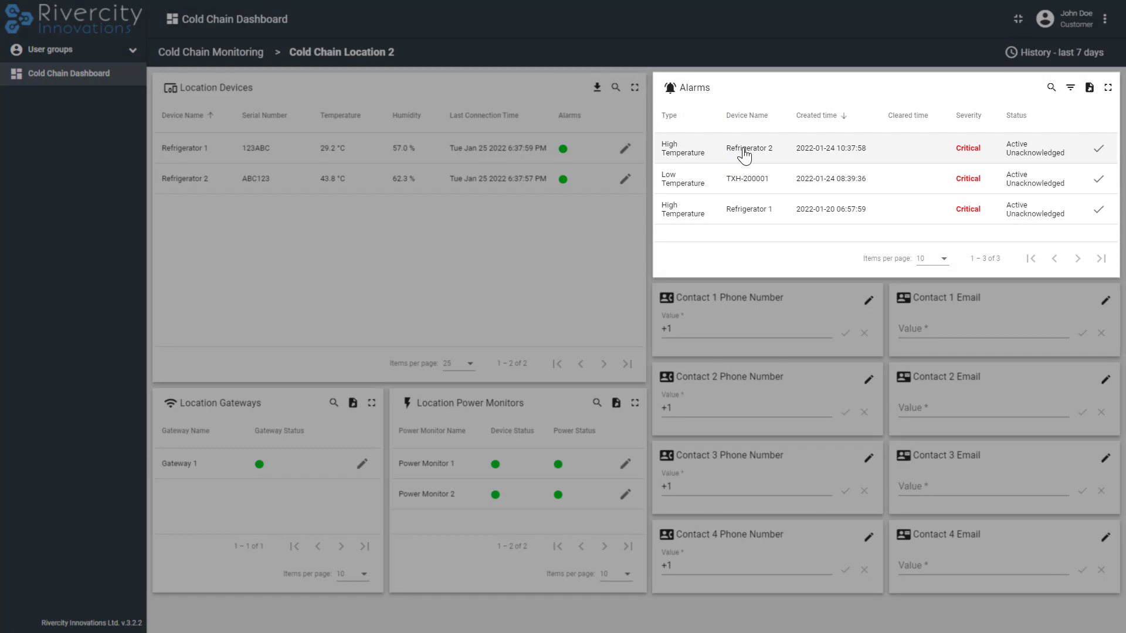
mouse_move(753, 160)
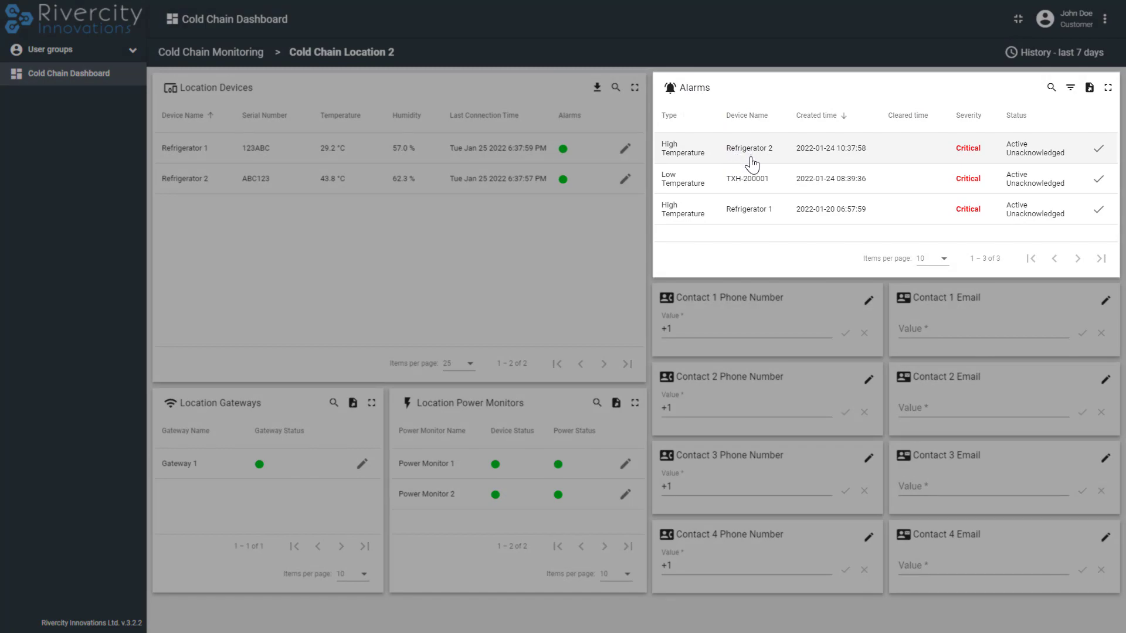
mouse_move(747, 161)
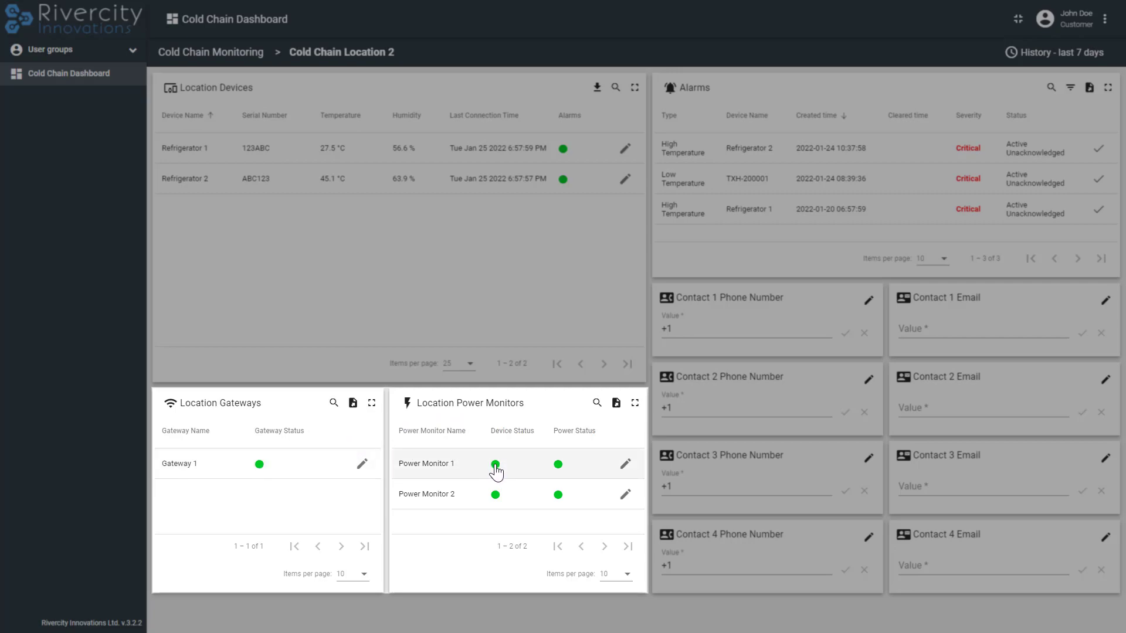
mouse_move(559, 473)
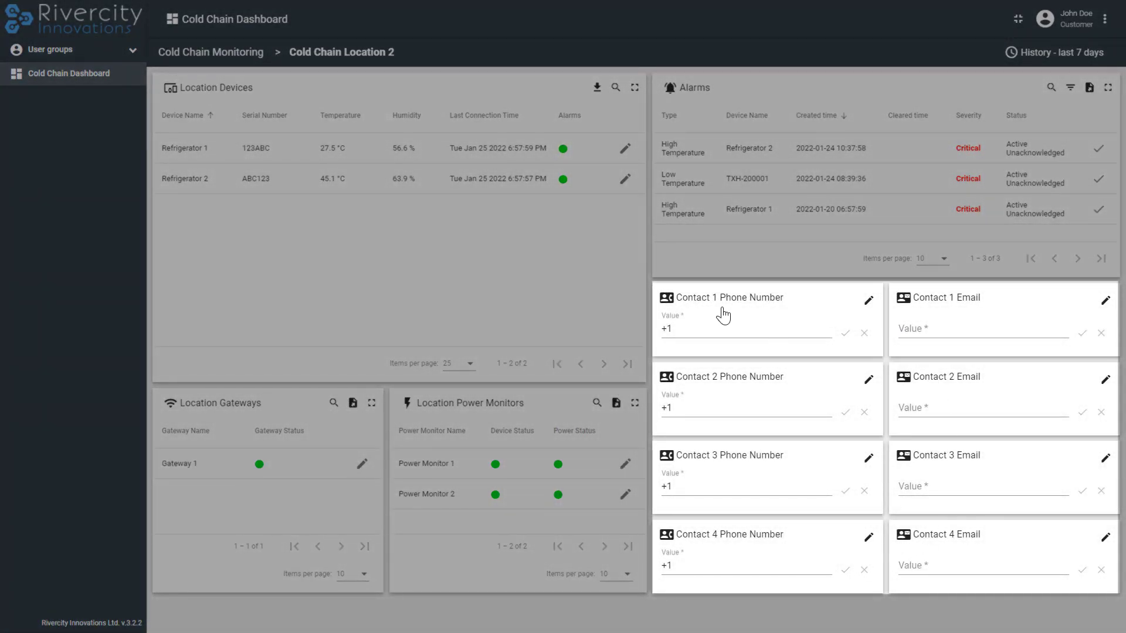
mouse_move(985, 314)
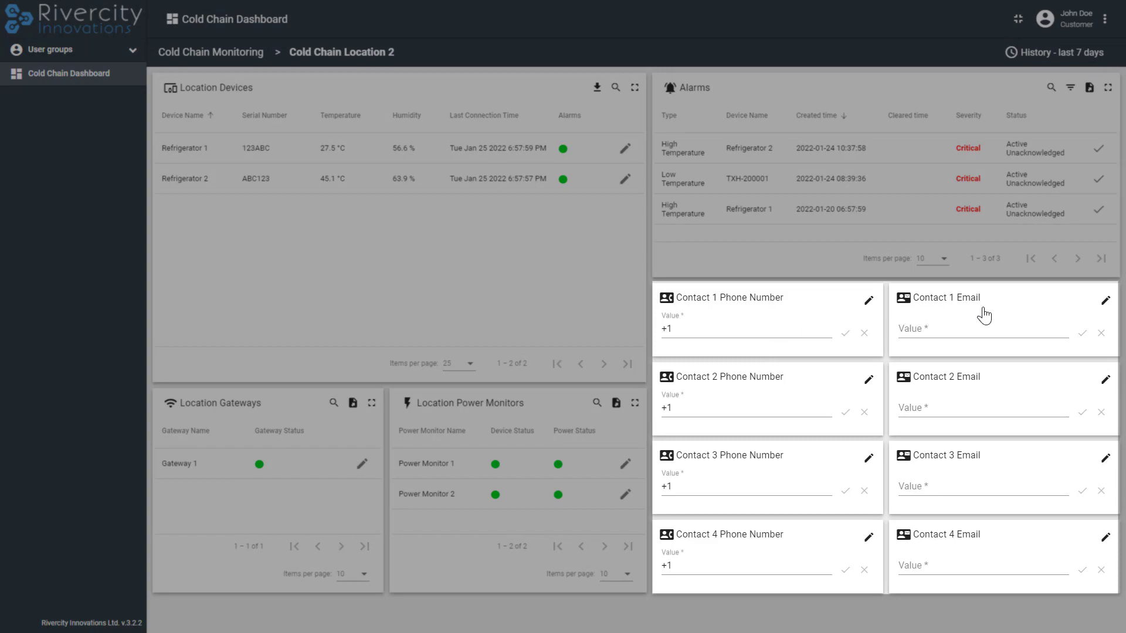
- Enter 1234567 after +1 as Contact 1's phone number and confirm it
left_click(746, 329)
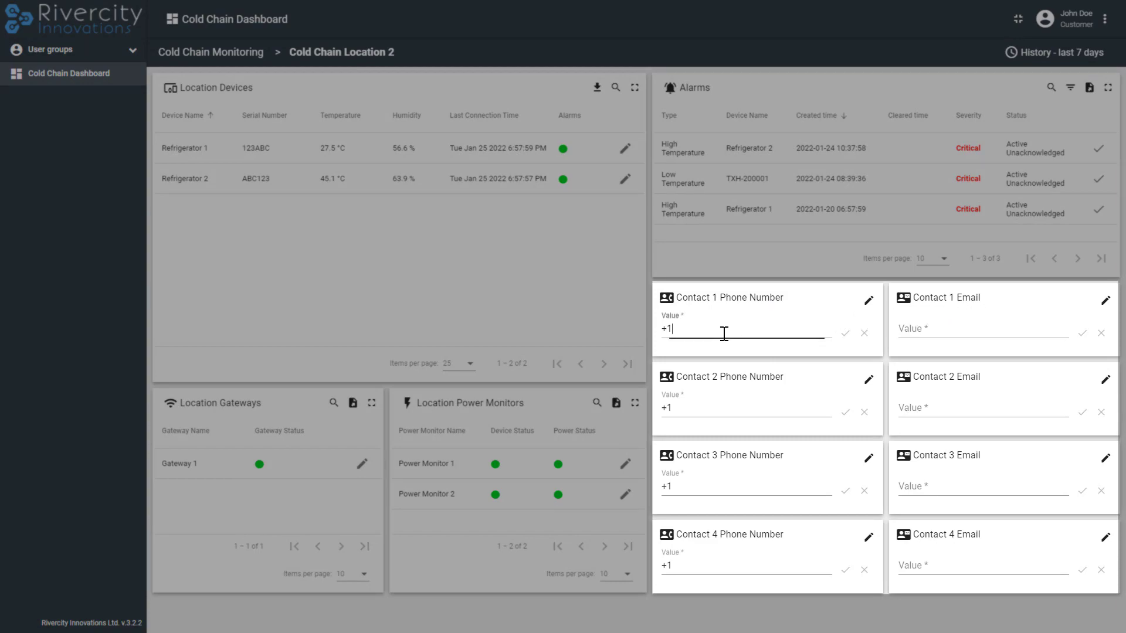
type("123")
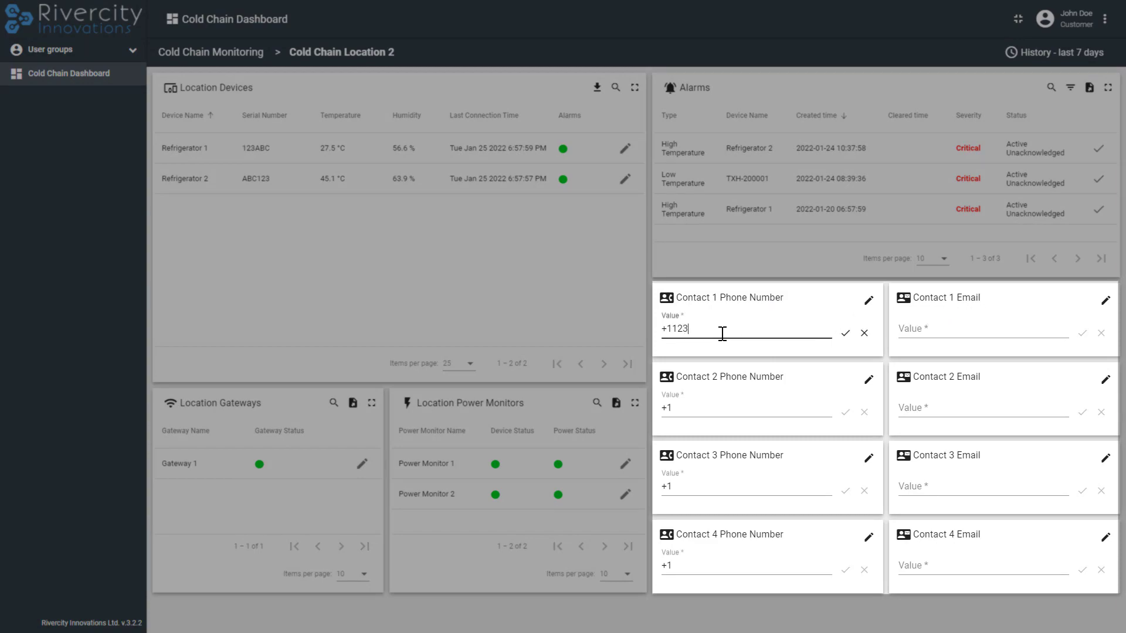
type("4567")
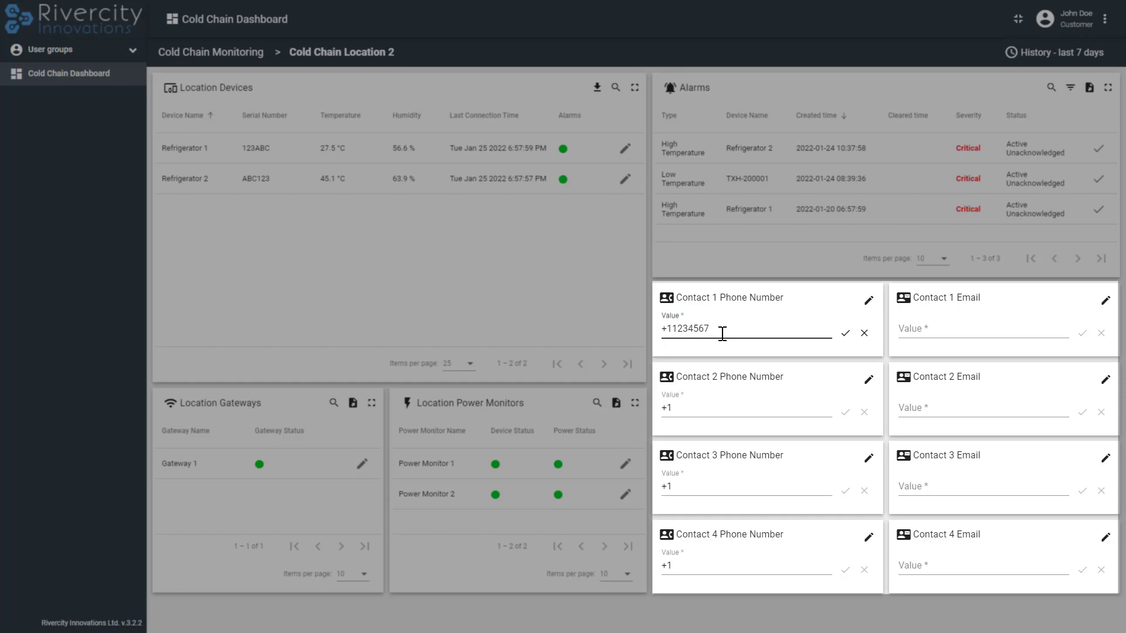
left_click(846, 332)
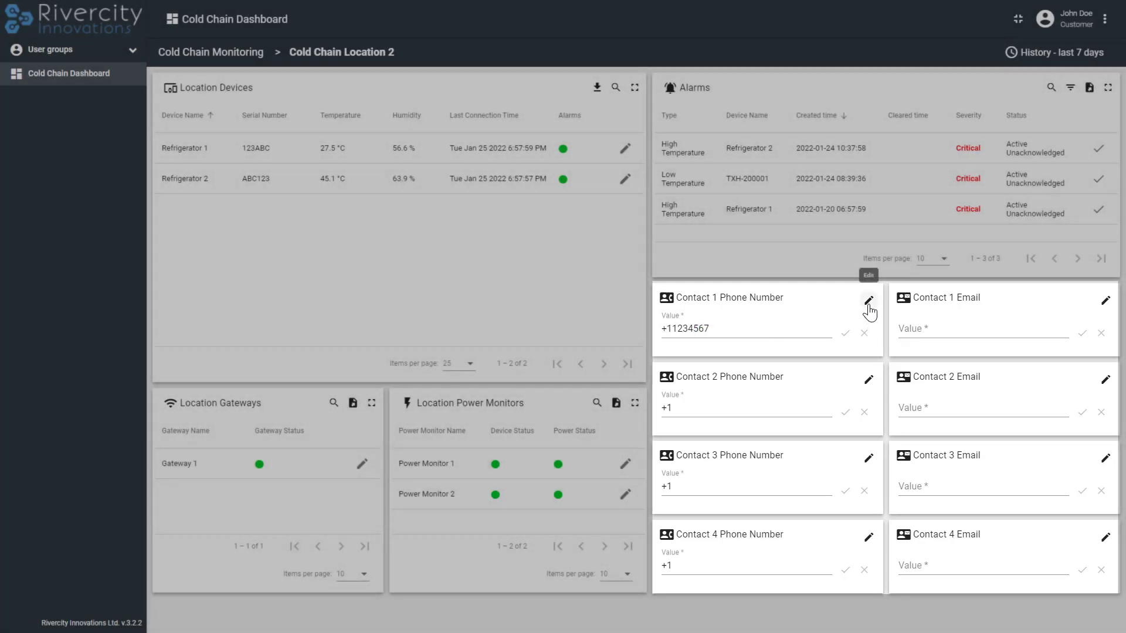
left_click(867, 300)
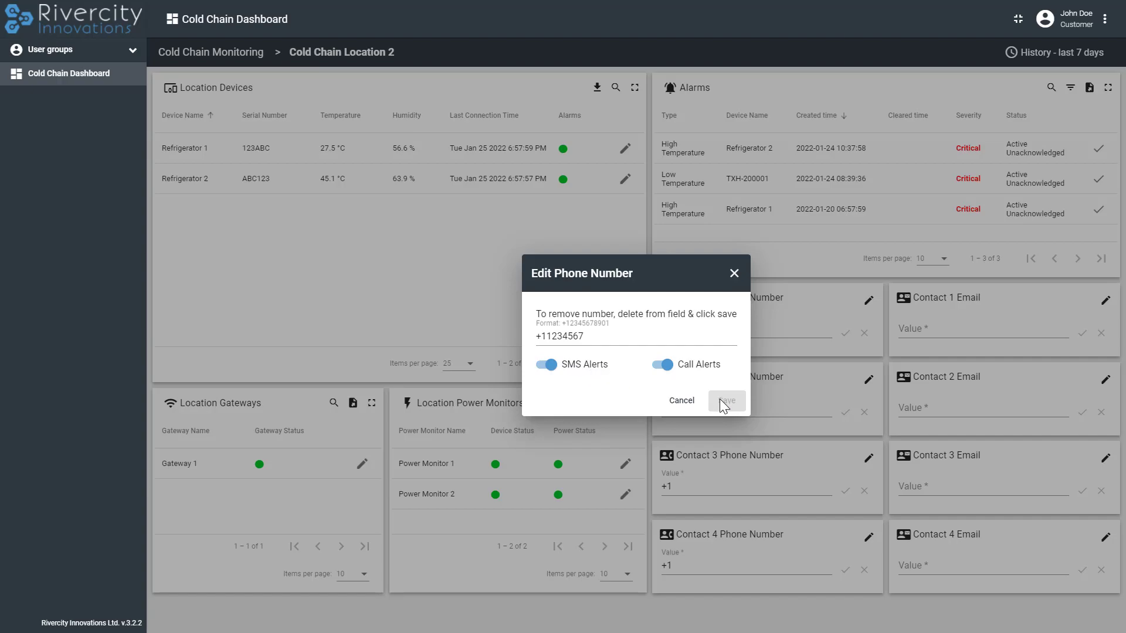
- Delete Contact 1's number, leaving only +1, and save the change
left_click(634, 338)
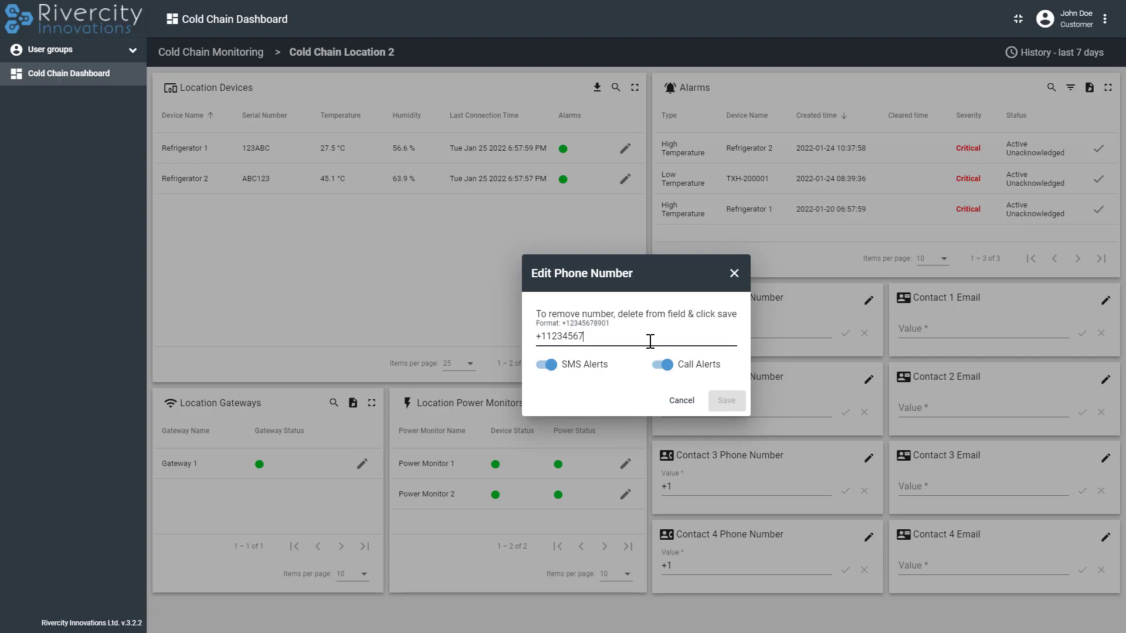
key("Backspace")
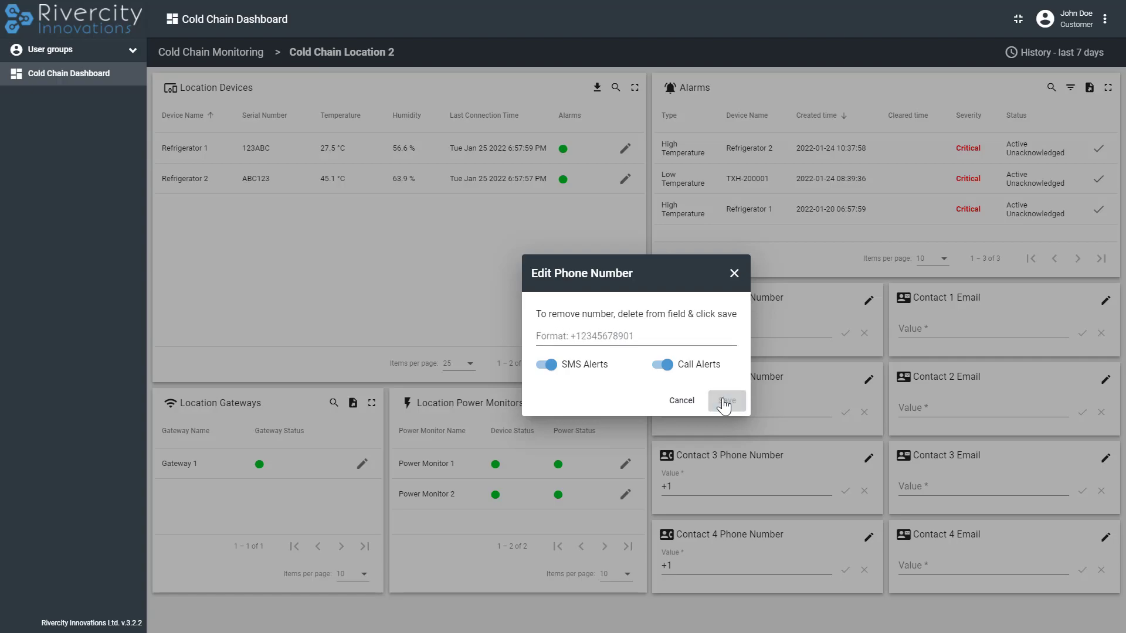
left_click(725, 400)
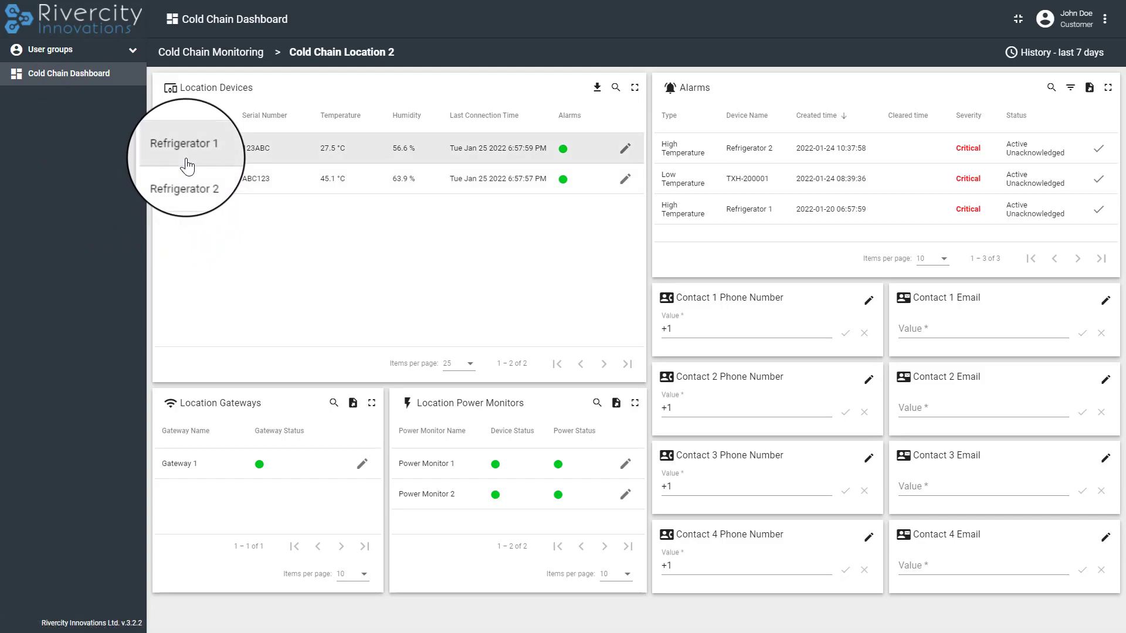
- Open Refrigerator 1 from Location 2's devices table to view its 27.5 °C reading and charts
left_click(186, 143)
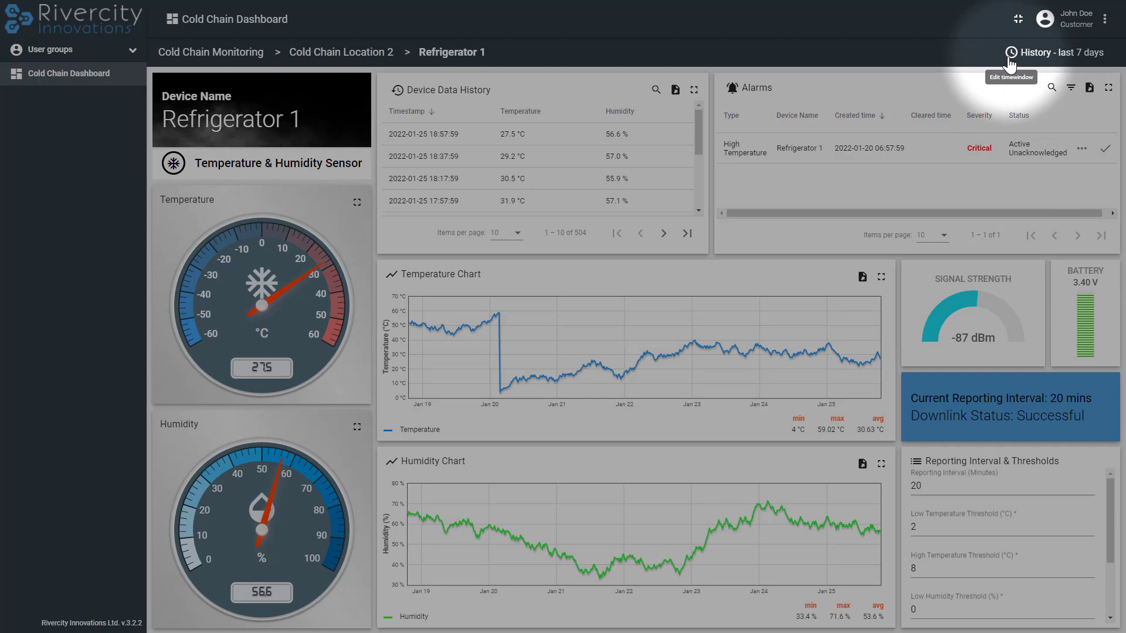
left_click(1060, 51)
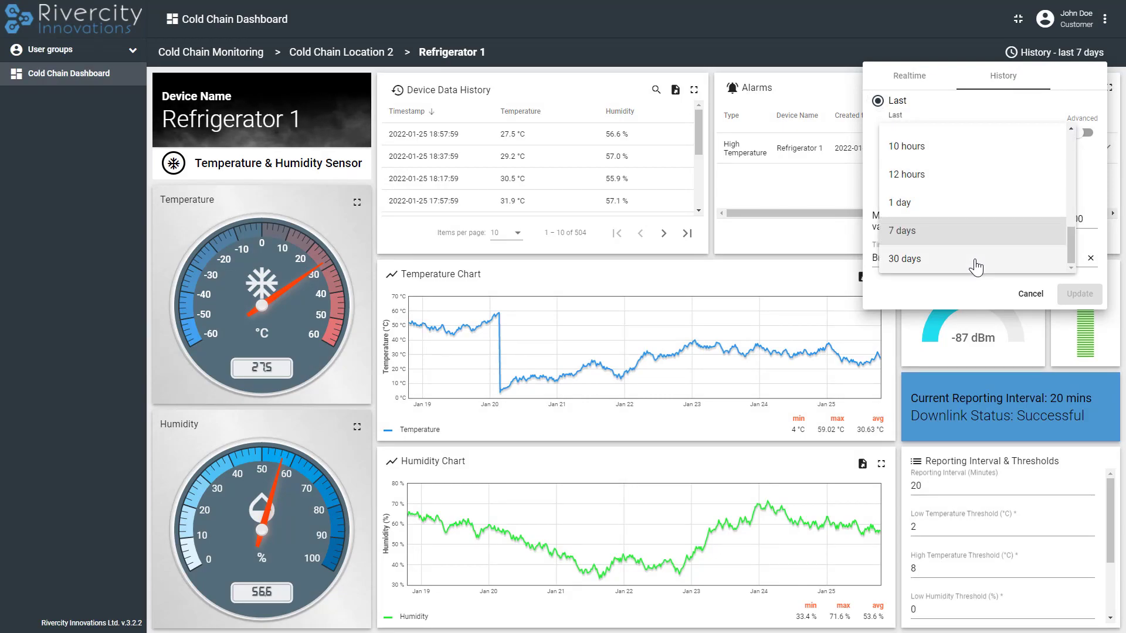
mouse_move(1062, 128)
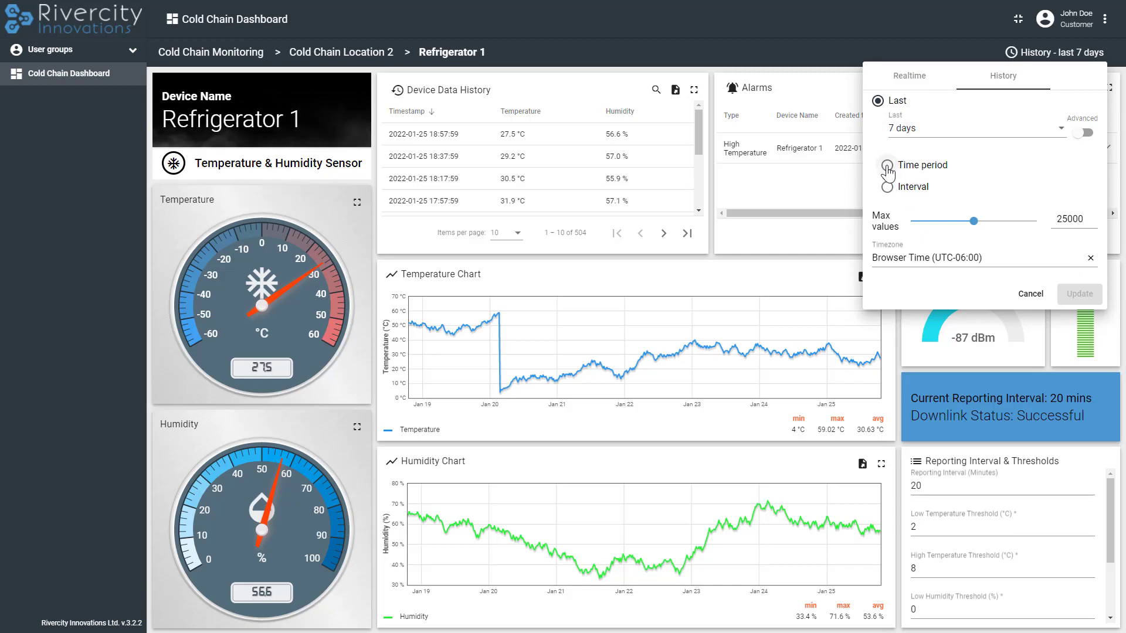
left_click(887, 165)
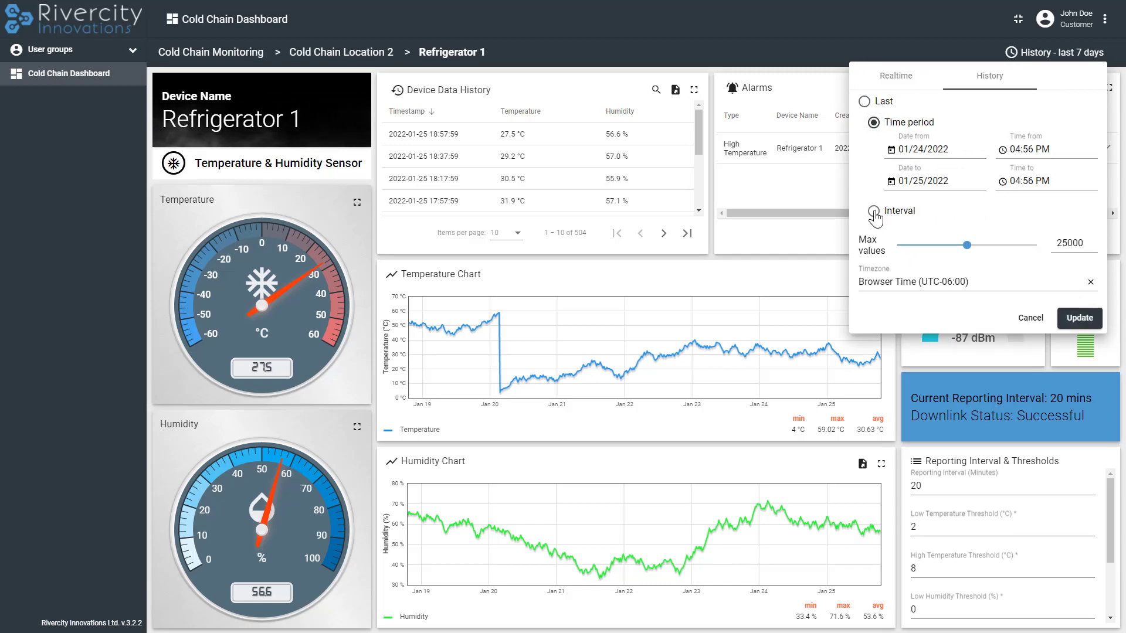
left_click(873, 144)
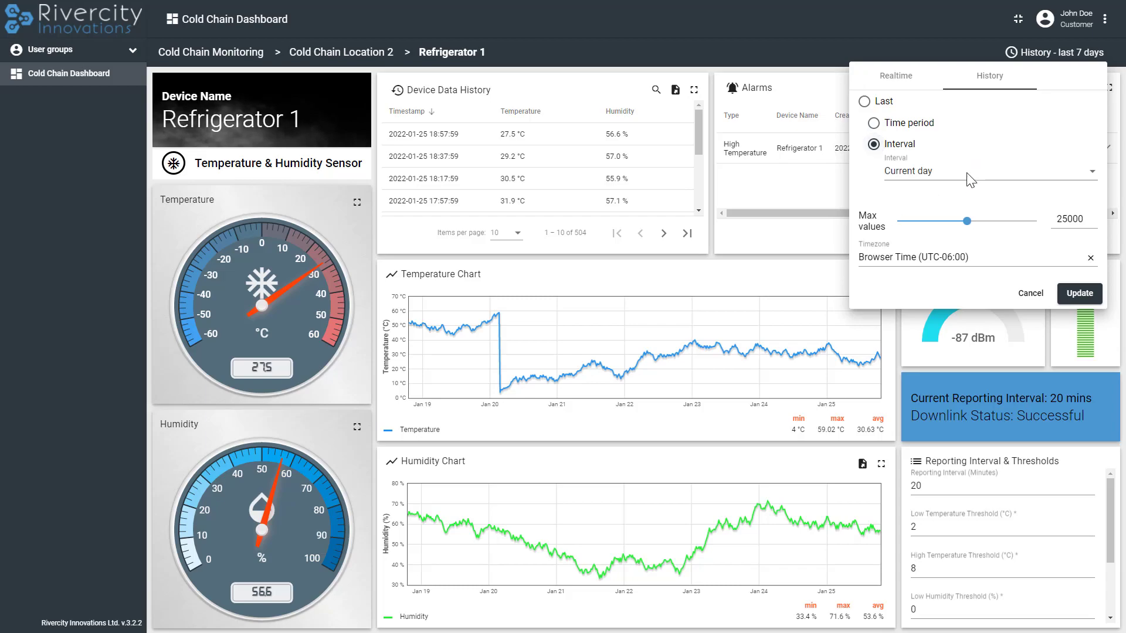
mouse_move(1091, 176)
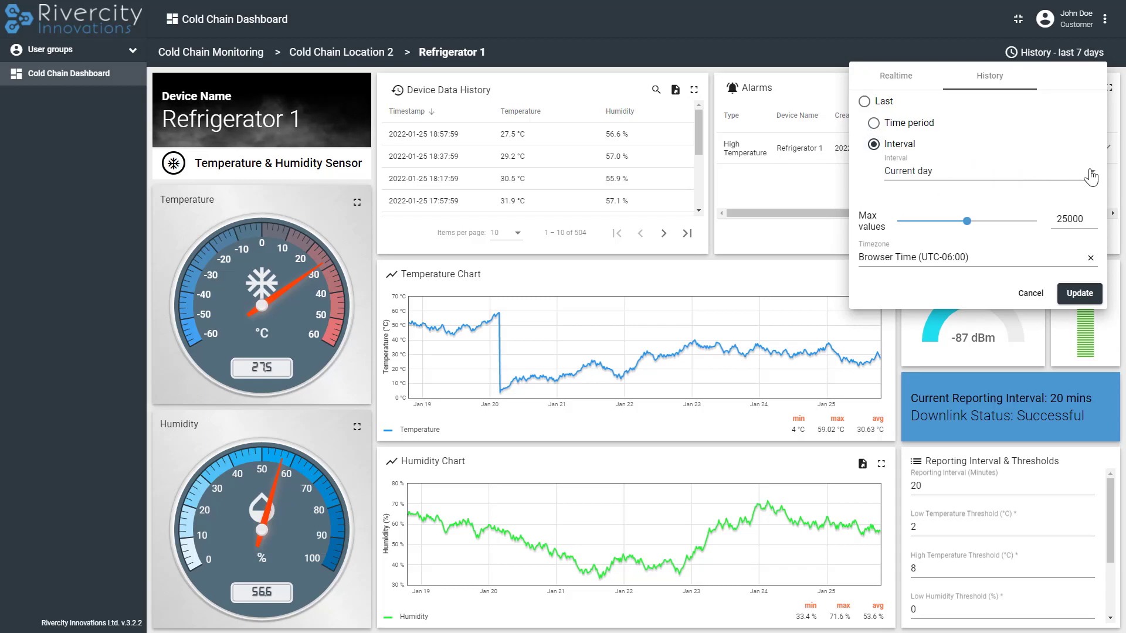
left_click(907, 171)
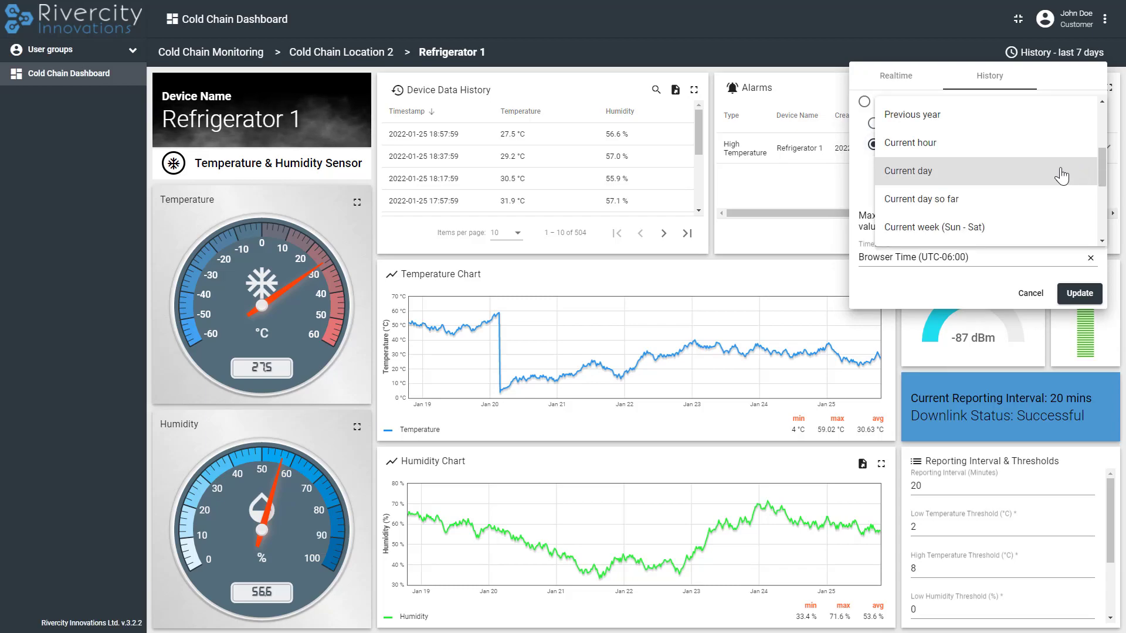
mouse_move(903, 233)
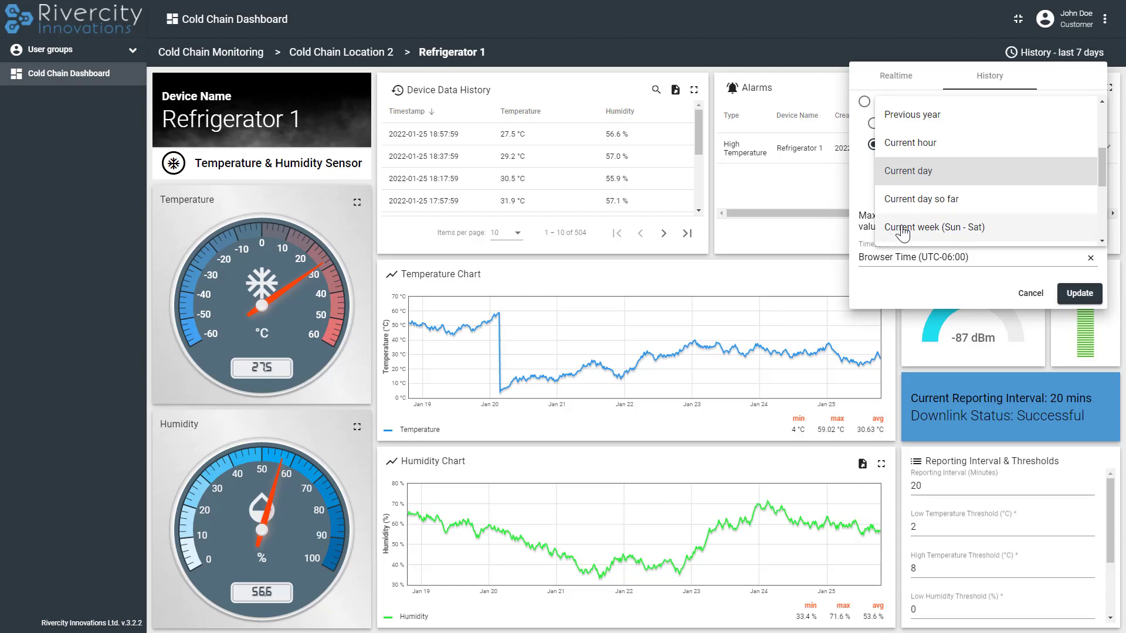
left_click(934, 227)
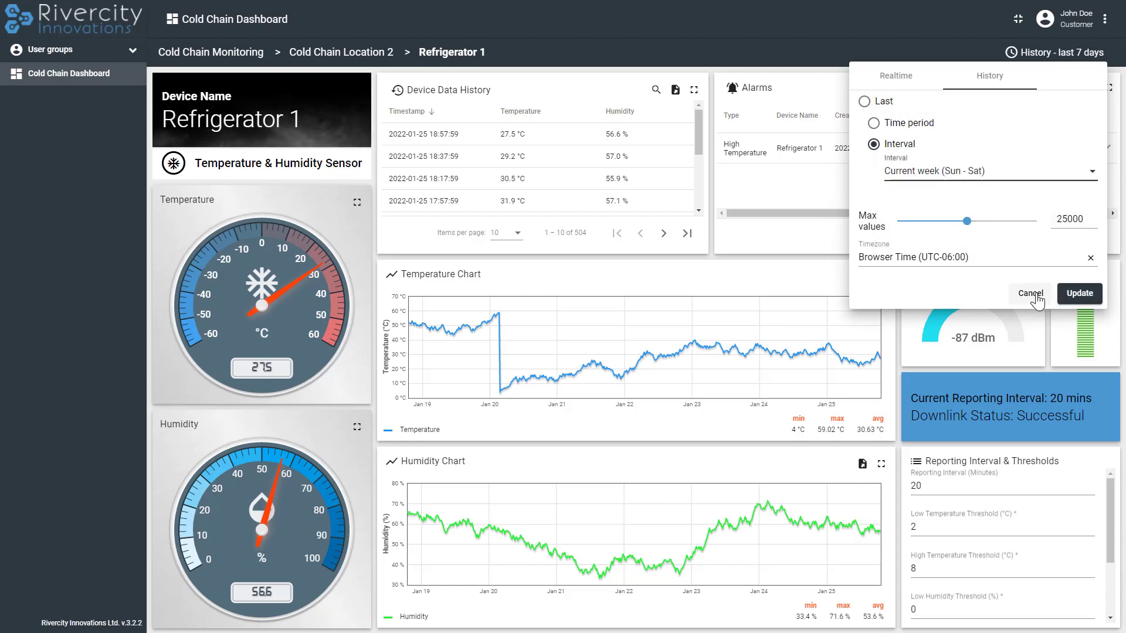
left_click(1030, 293)
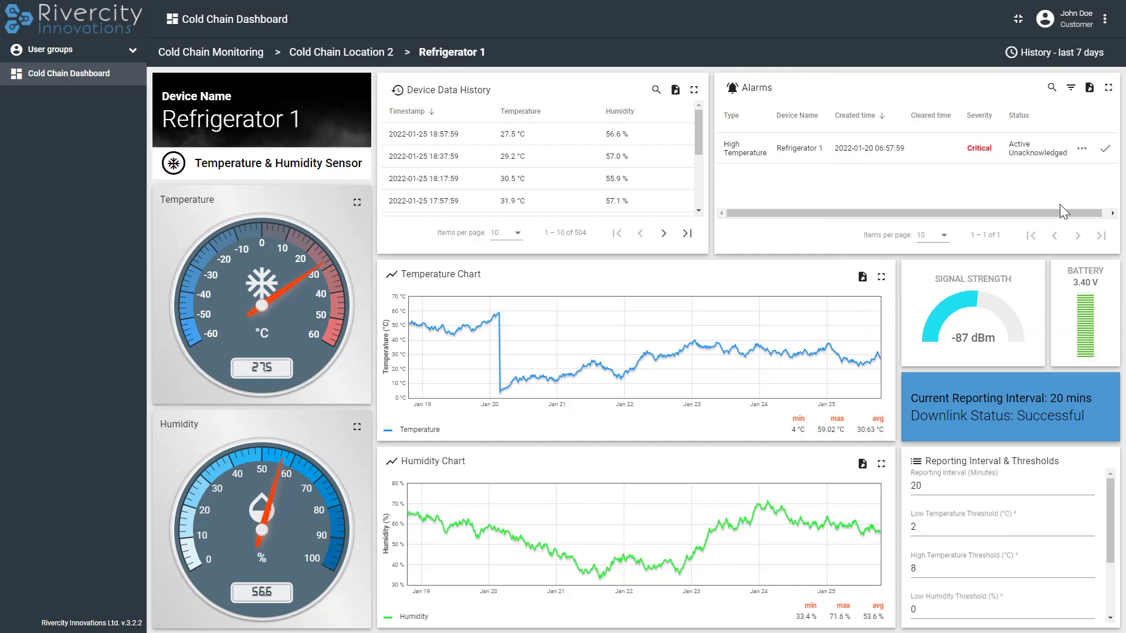
mouse_move(1090, 87)
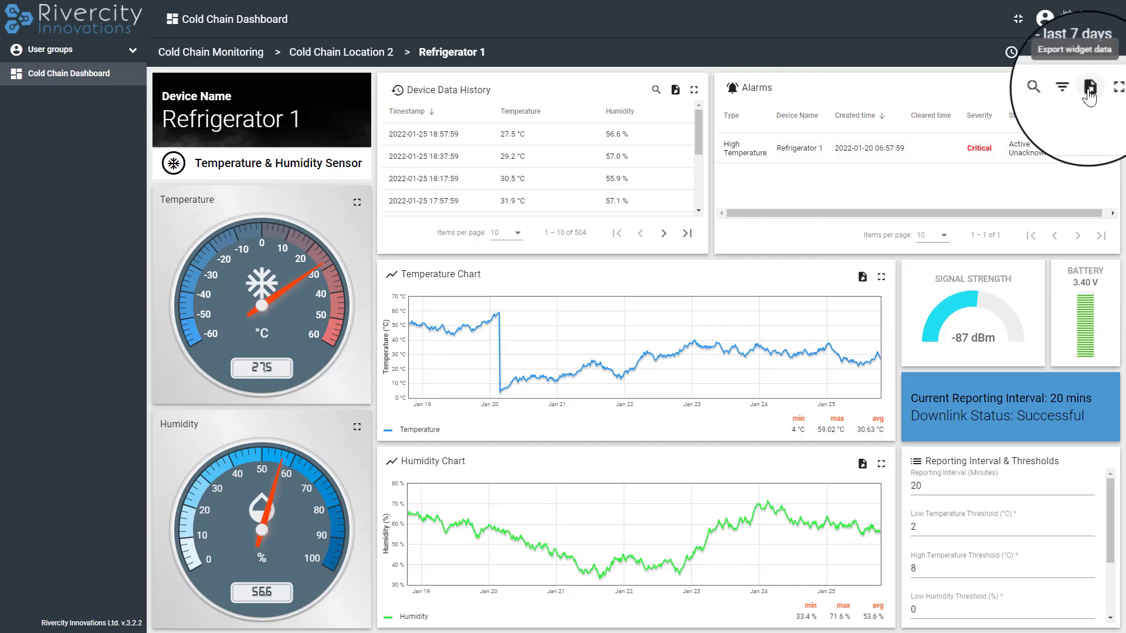
left_click(1090, 87)
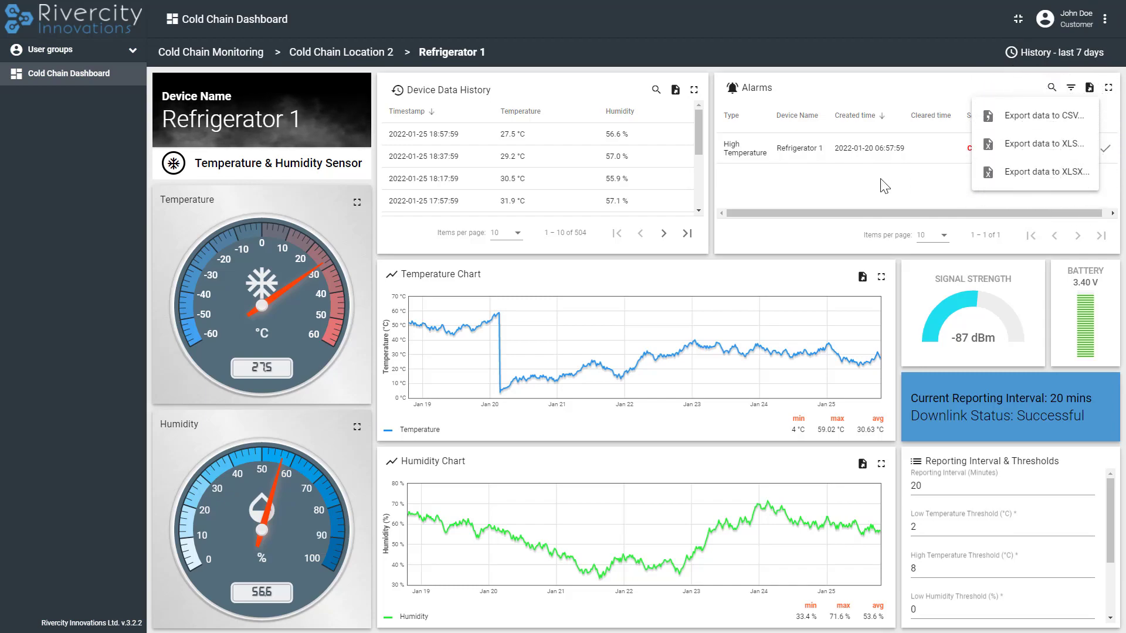
mouse_move(620, 97)
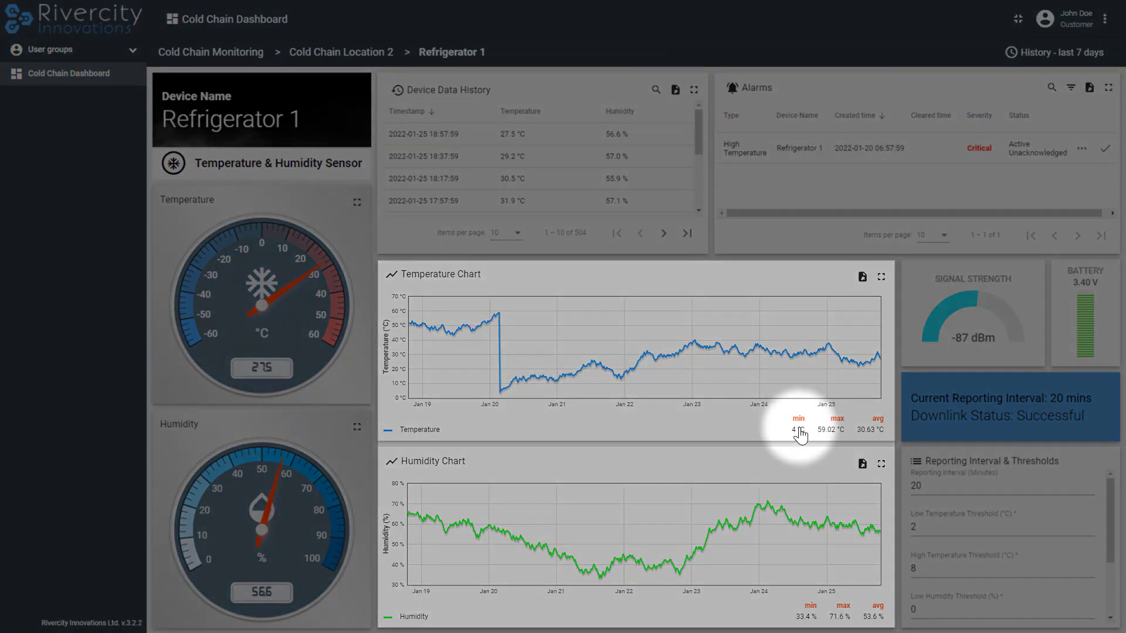
mouse_move(880, 435)
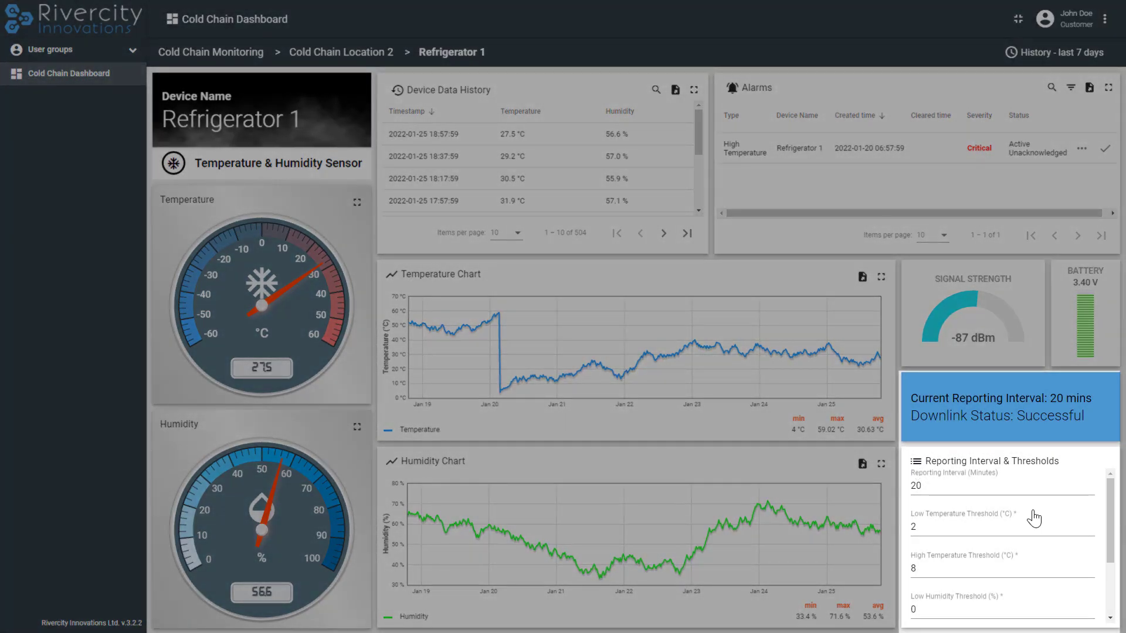
left_click(1001, 527)
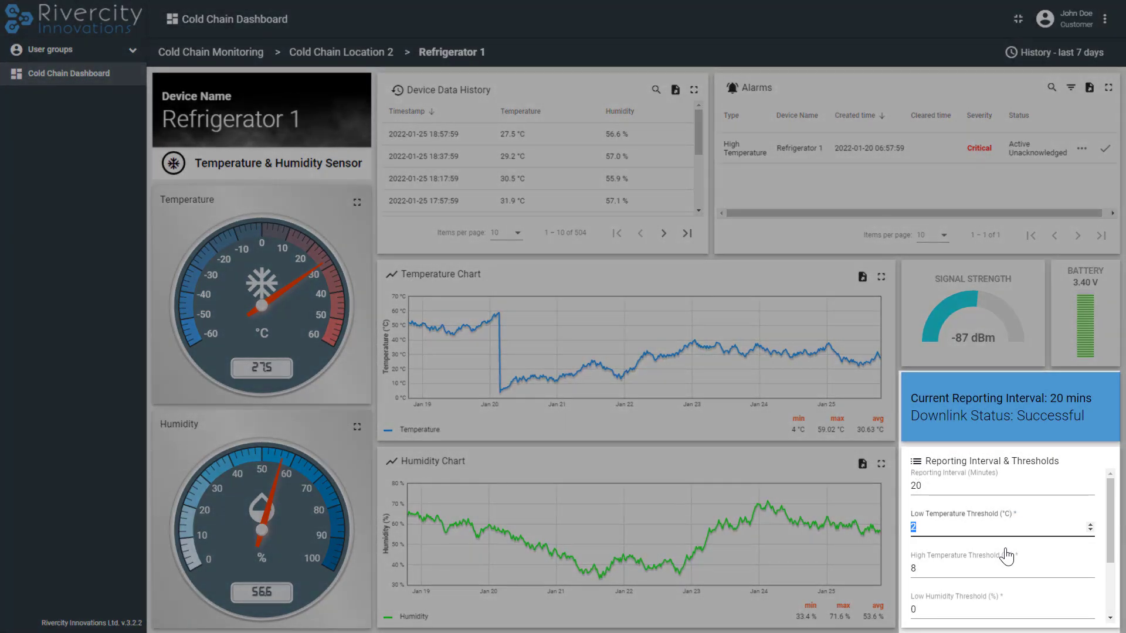
left_click(997, 569)
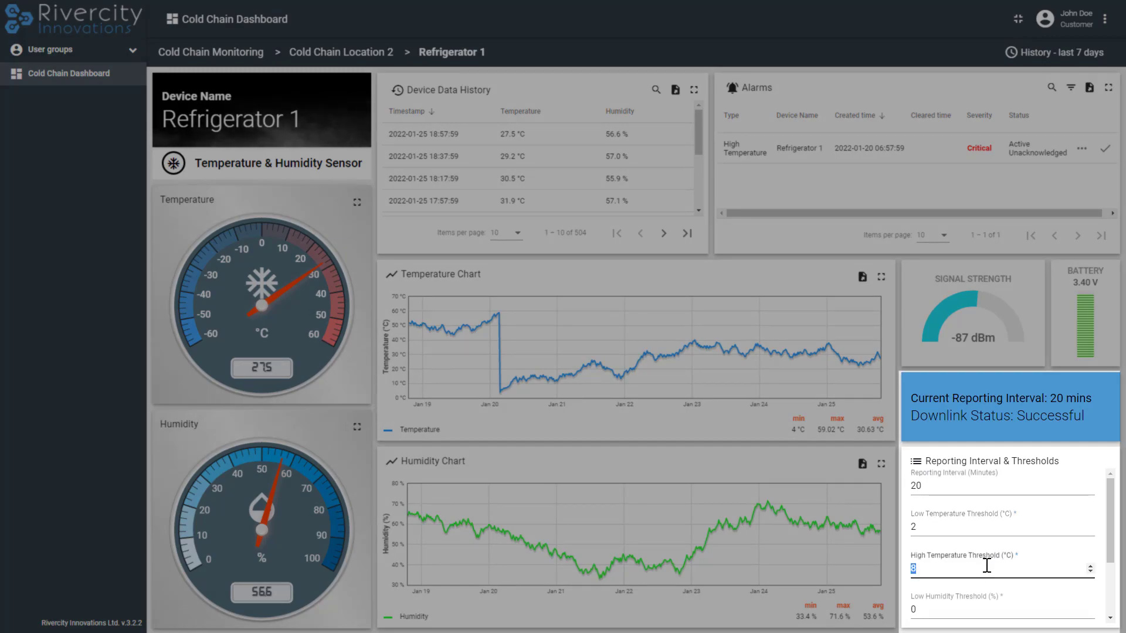
scroll("down", 3)
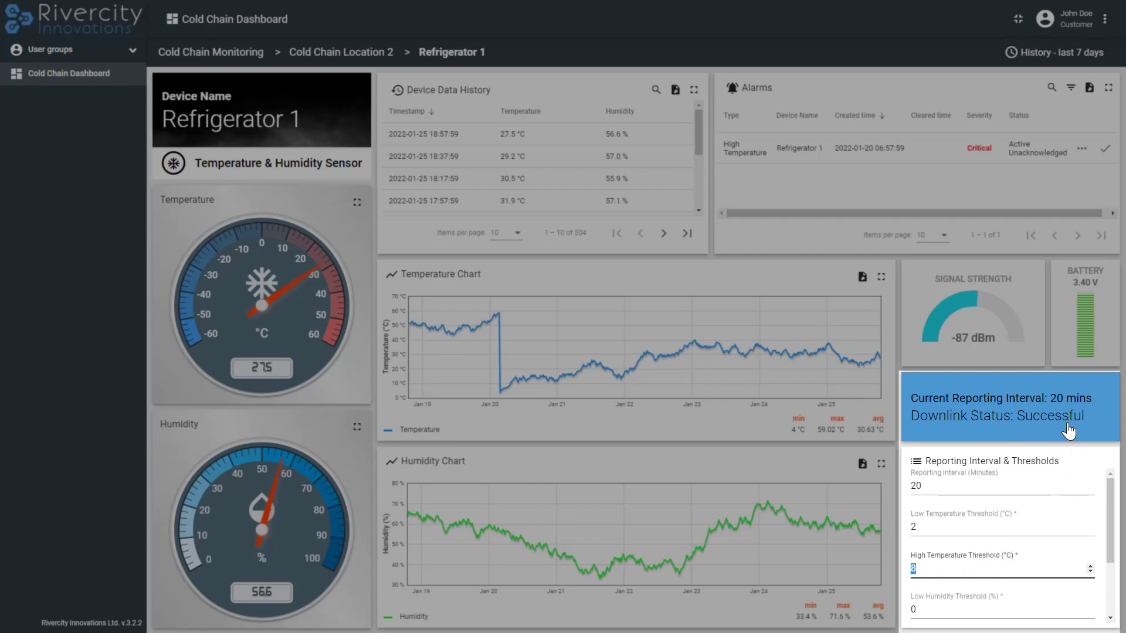
mouse_move(1063, 432)
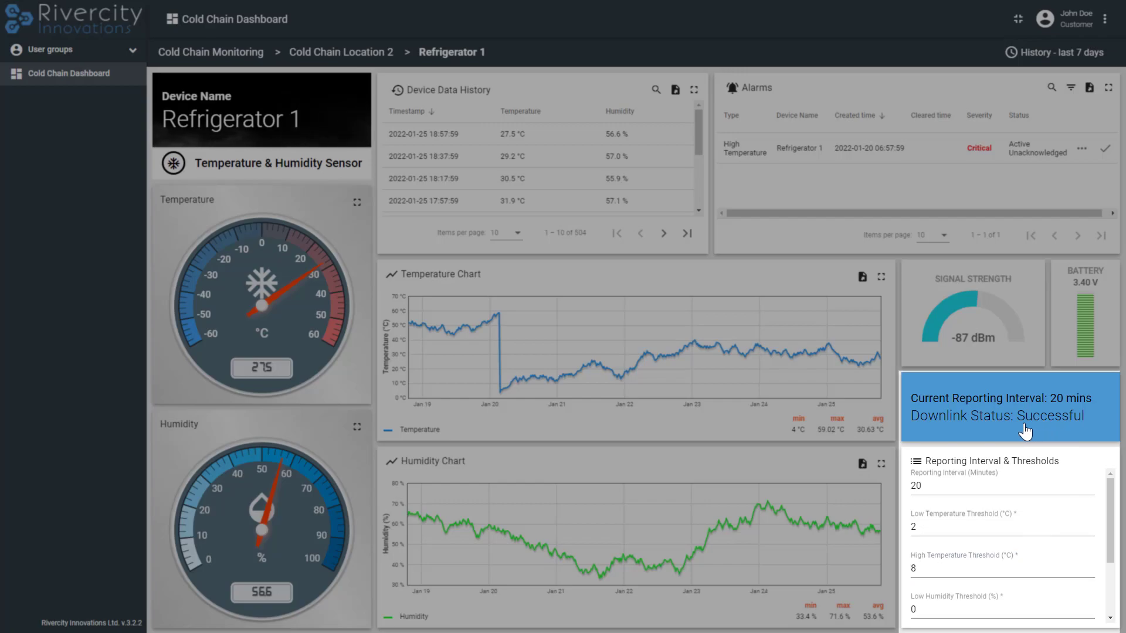
mouse_move(1056, 431)
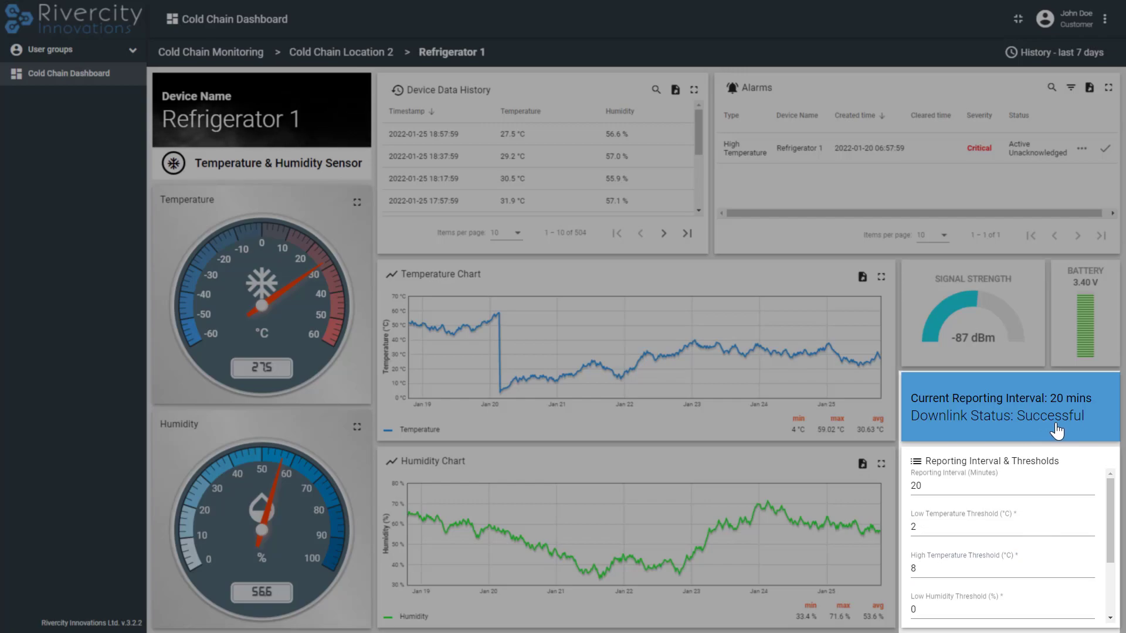